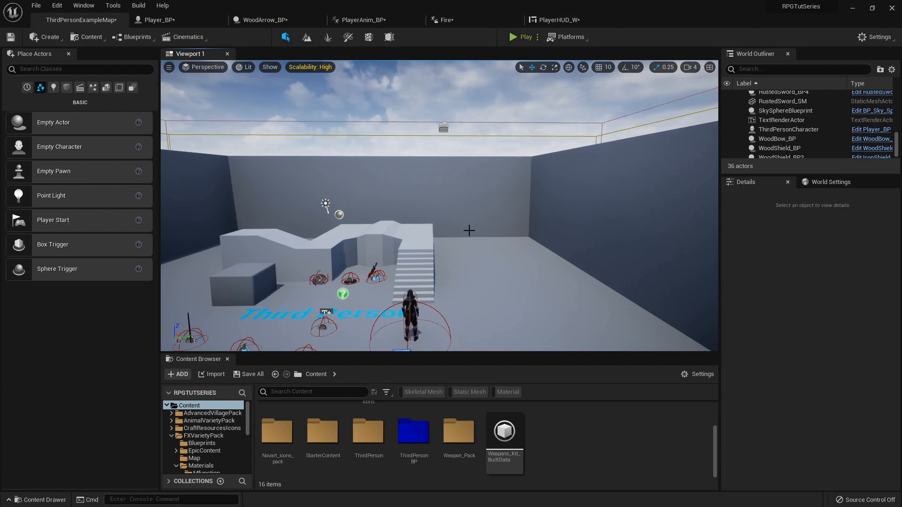
pyautogui.moveTo(271, 128)
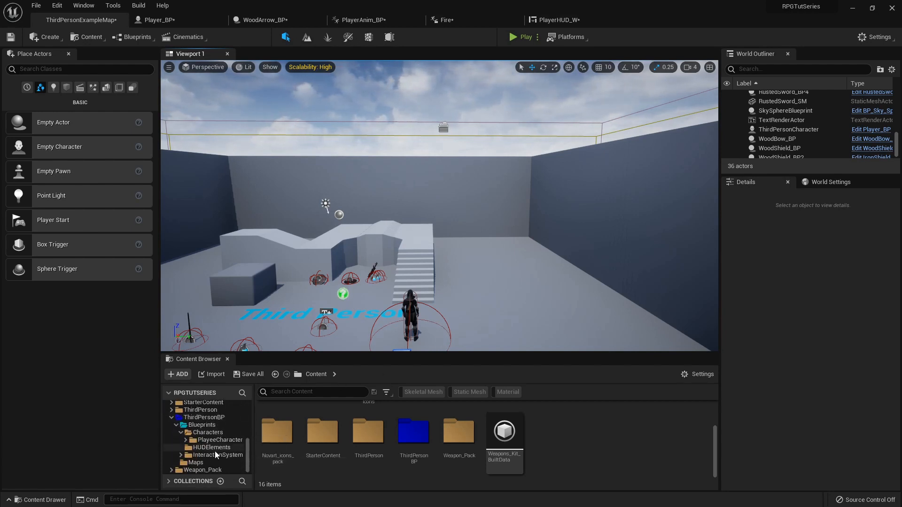
pyautogui.moveTo(213, 444)
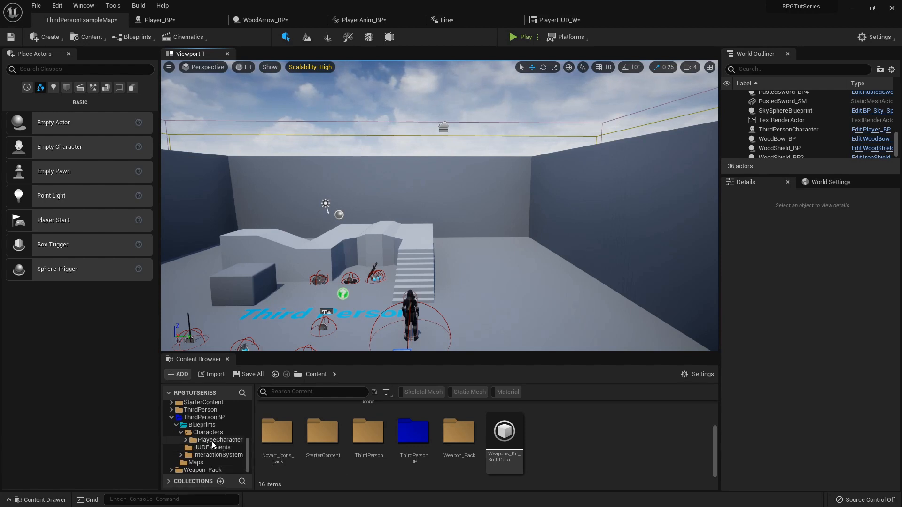
# Add a Props folder under ThirdPersonBP Blueprints and create a new material inside it
pyautogui.click(199, 425)
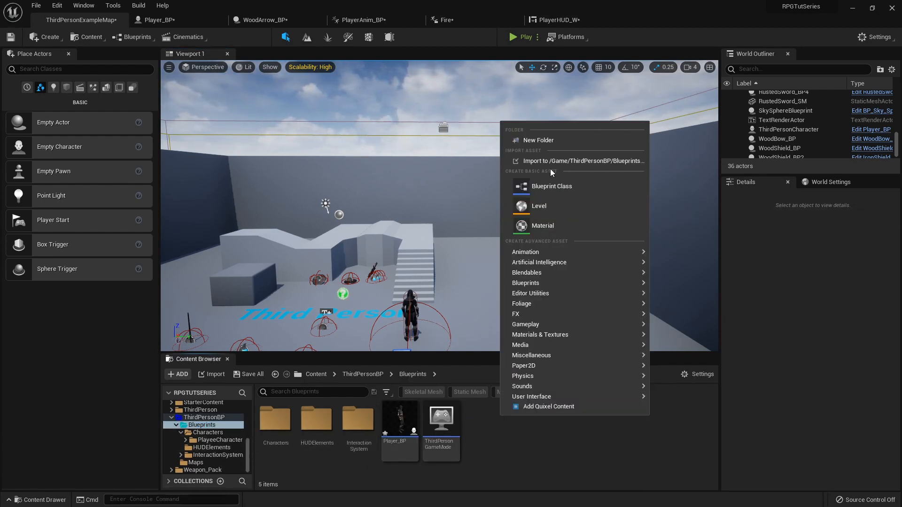
pyautogui.click(539, 140)
pyautogui.write('Props')
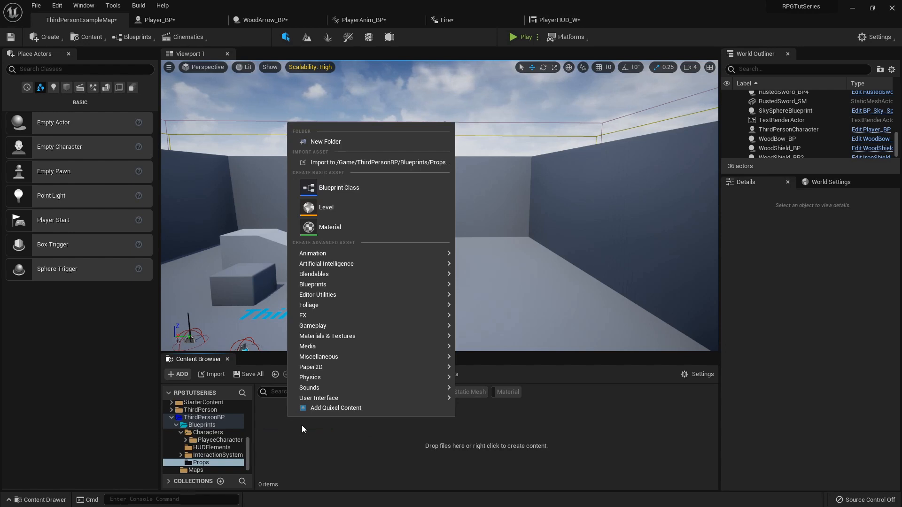
pyautogui.click(330, 227)
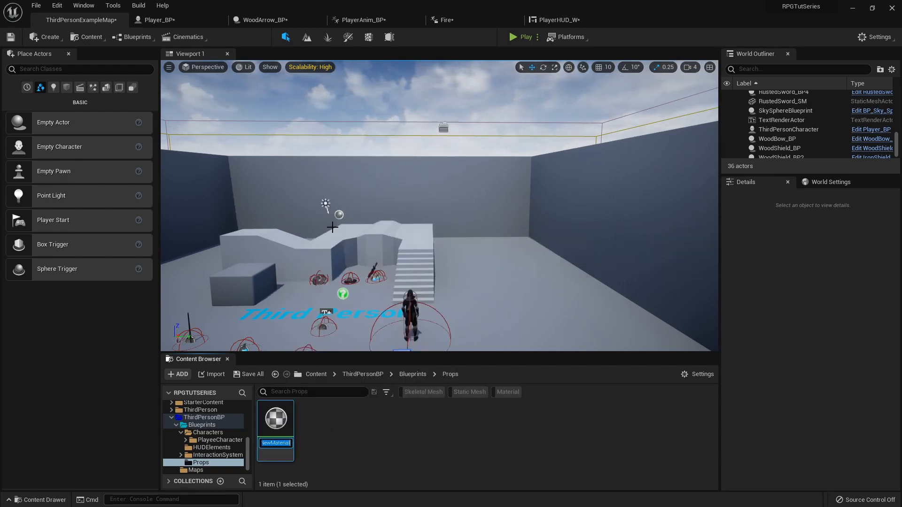
# Name the material Balloon_Mat and wire Constant nodes into its Metallic and Roughness inputs
pyautogui.write('Balloon_Mat')
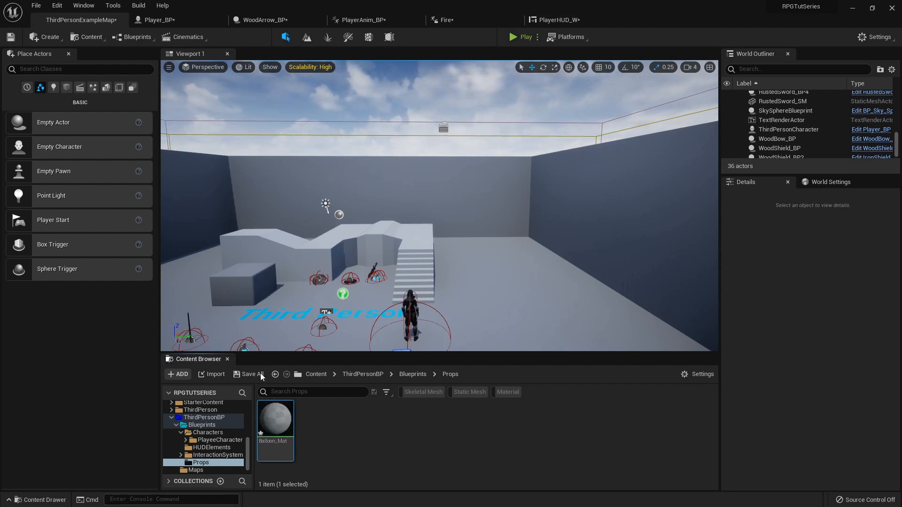
pyautogui.doubleClick(276, 418)
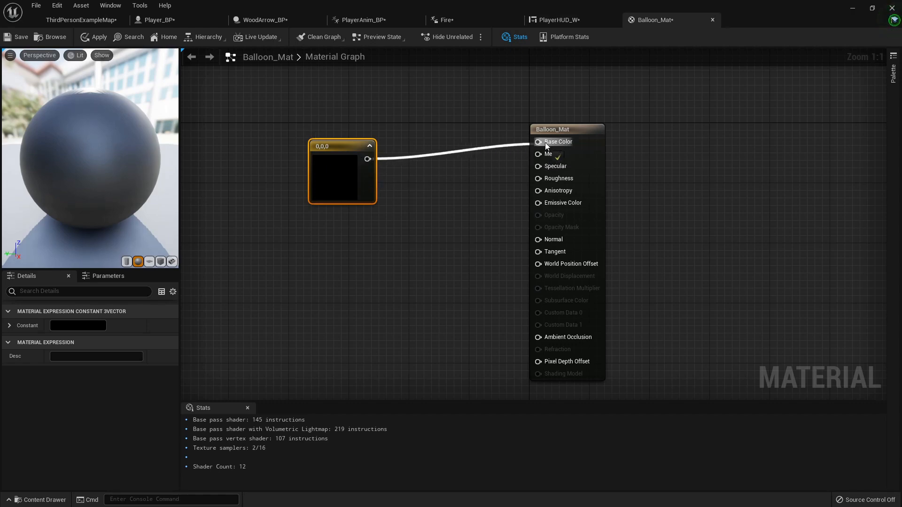
pyautogui.moveTo(421, 212)
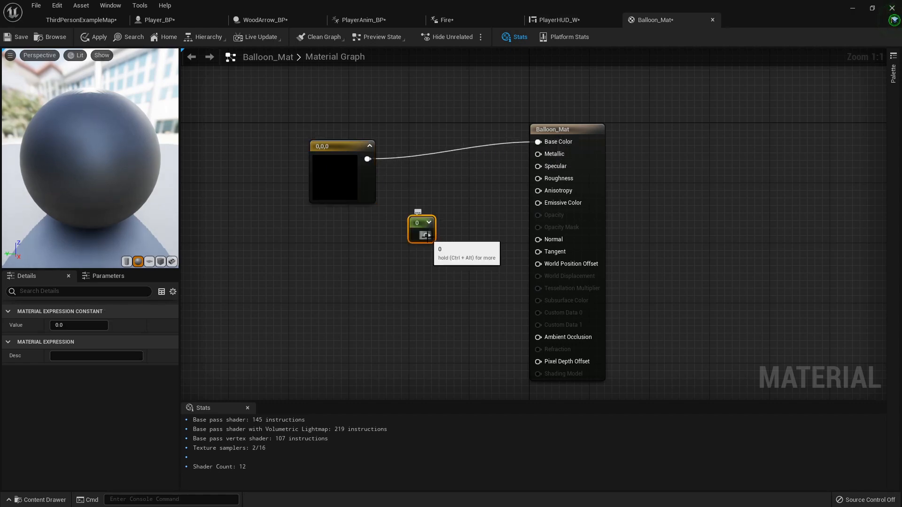
pyautogui.moveTo(427, 236); pyautogui.dragTo(538, 203)
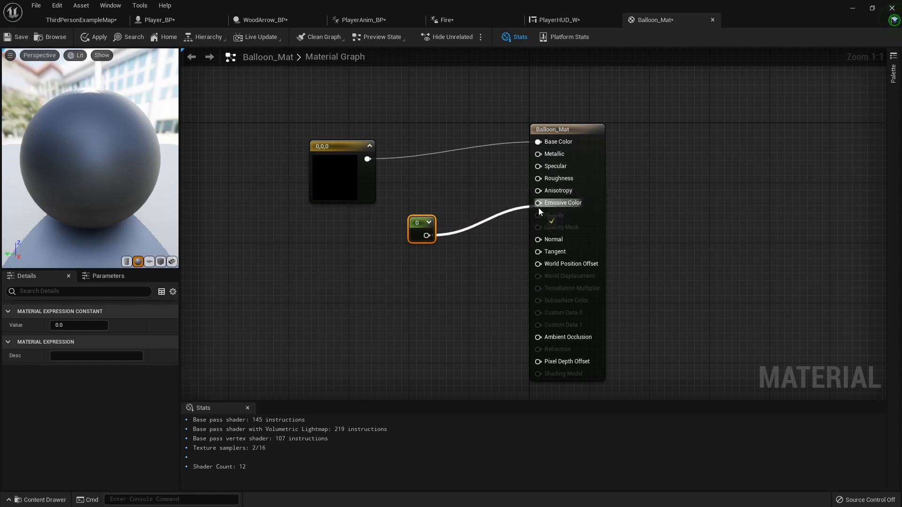
pyautogui.click(538, 178)
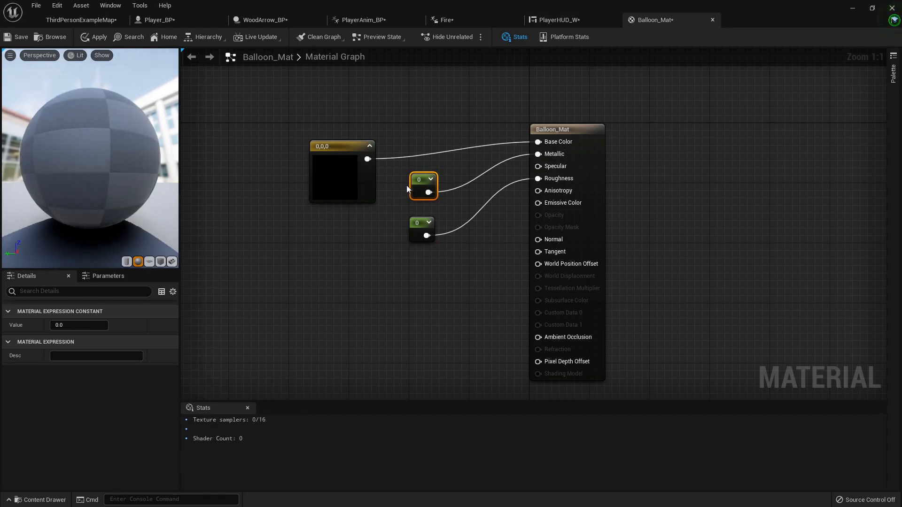
# Set the constants to give metallic 0.25 and roughness 0 on the black material, then save it
pyautogui.write('1')
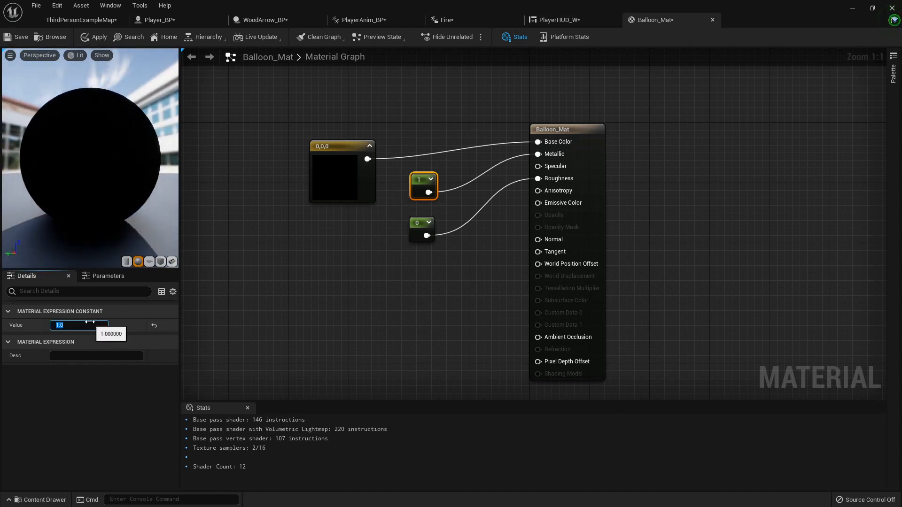
pyautogui.write('0.25')
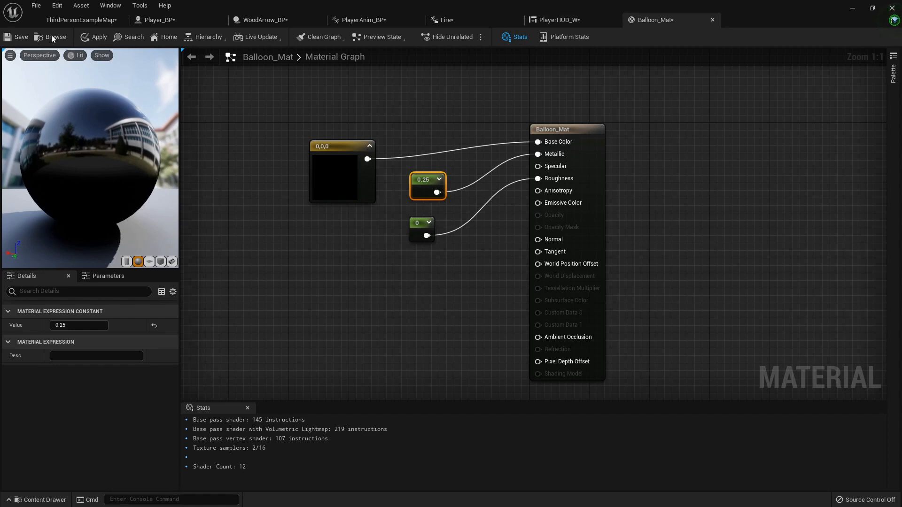
pyautogui.click(18, 37)
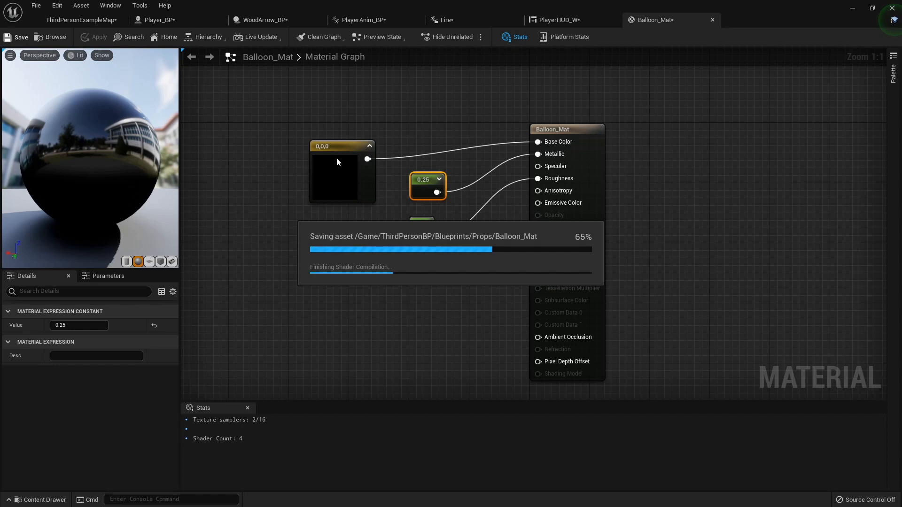
pyautogui.moveTo(334, 177)
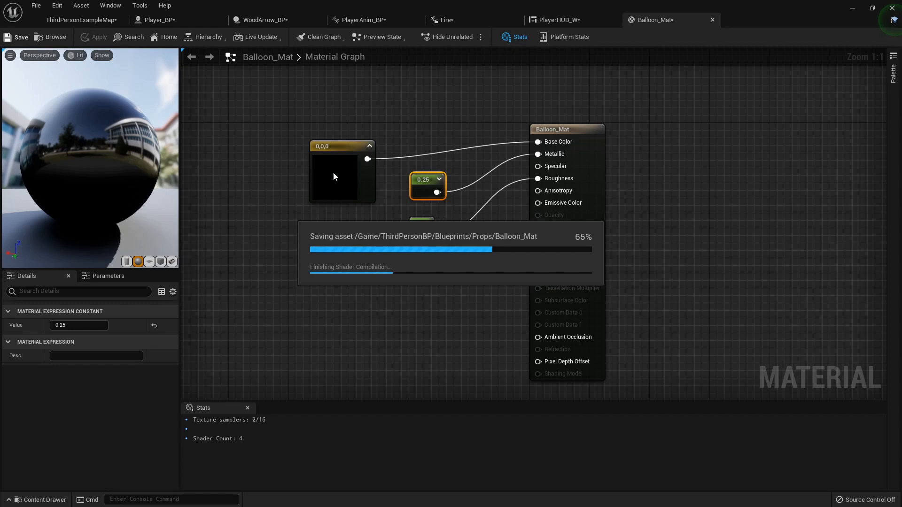
pyautogui.moveTo(384, 184)
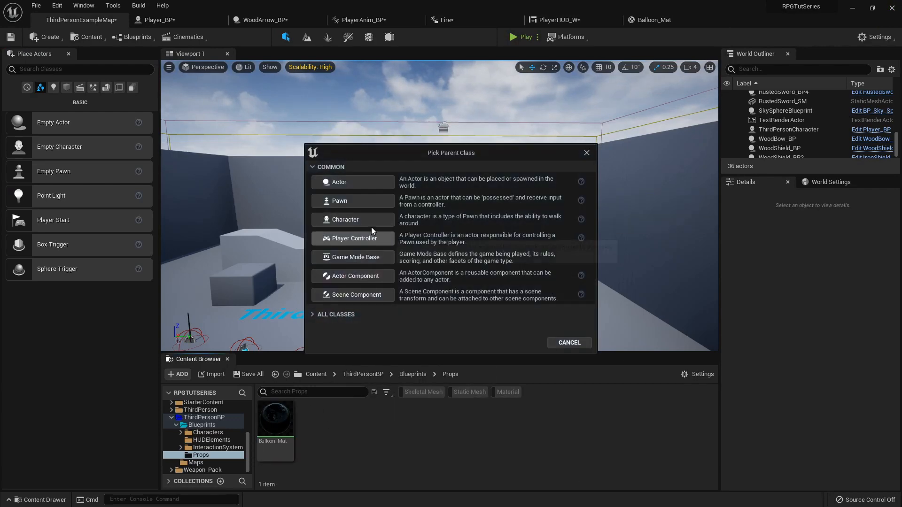
# Create an Actor blueprint class in Props named TargetBalloon_BP
pyautogui.click(340, 182)
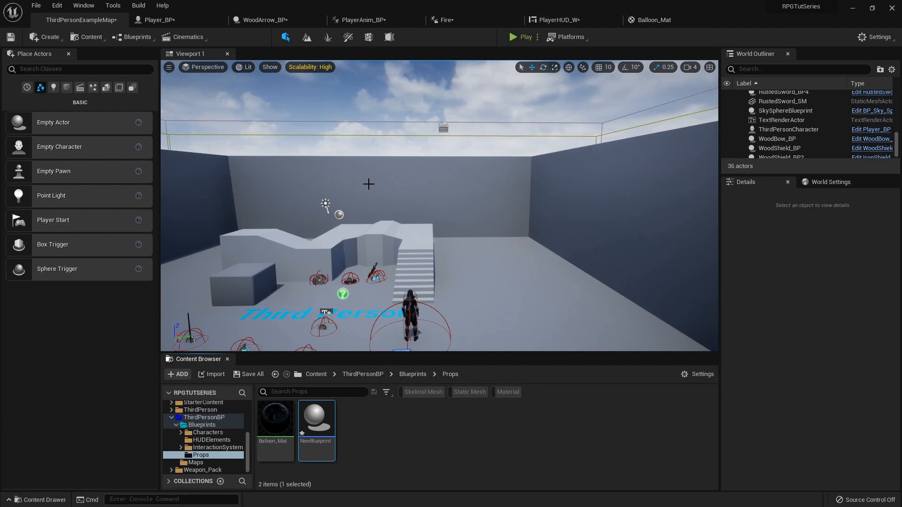
pyautogui.doubleClick(315, 441)
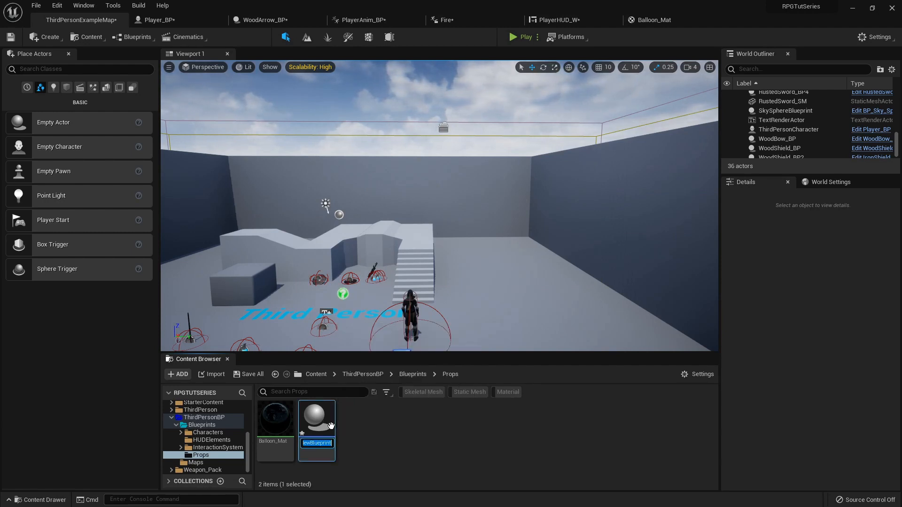
pyautogui.write('Target')
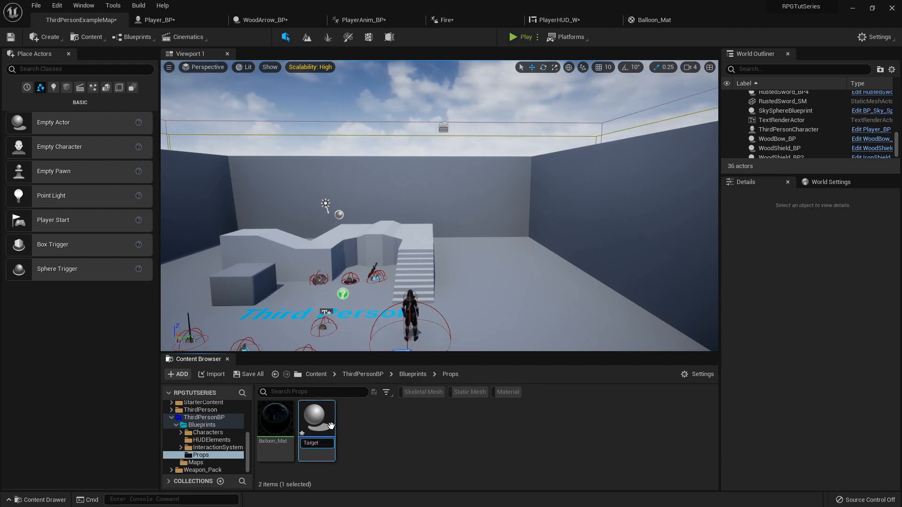
pyautogui.write('jetBalloon_')
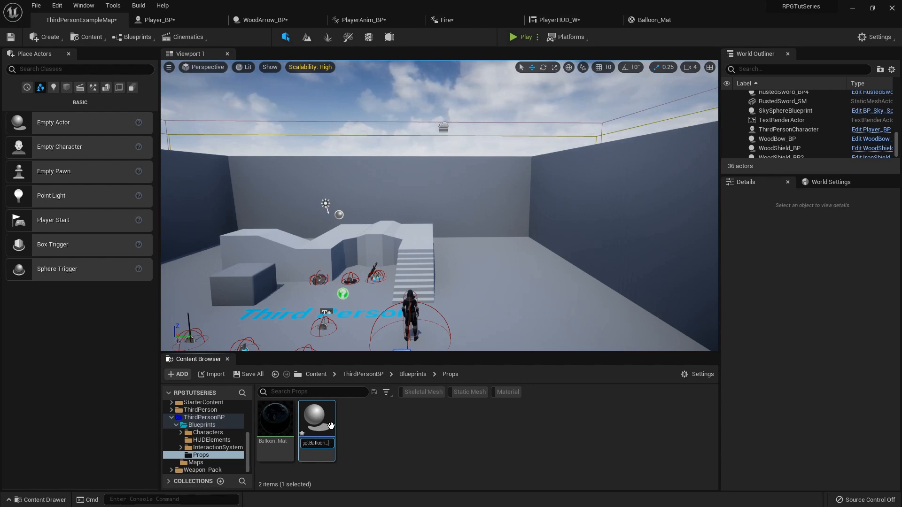
pyautogui.moveTo(317, 419)
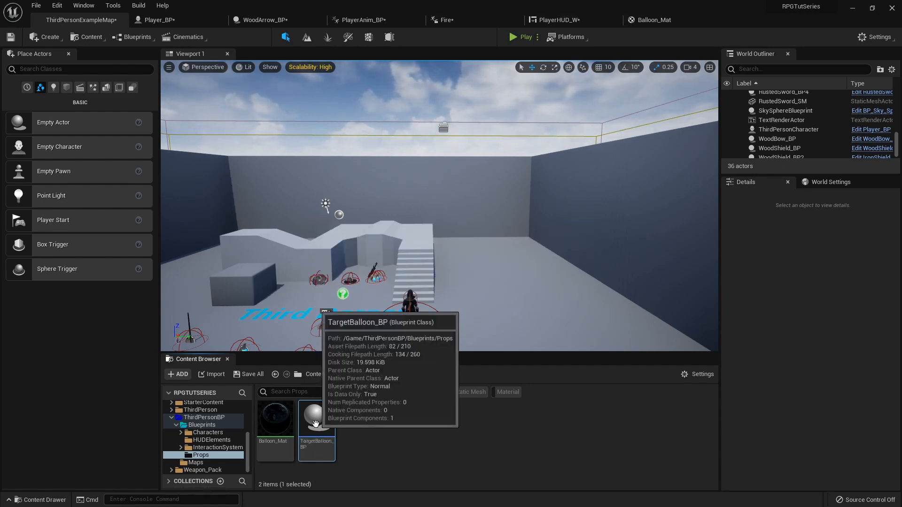
pyautogui.doubleClick(317, 421)
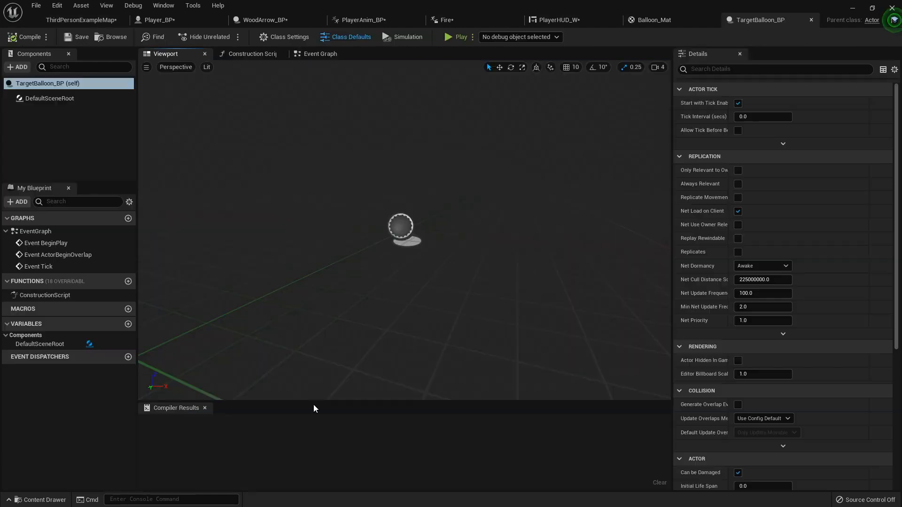
# Add a Sphere component to TargetBalloon_BP and assign it the Balloon_Mat material
pyautogui.click(17, 67)
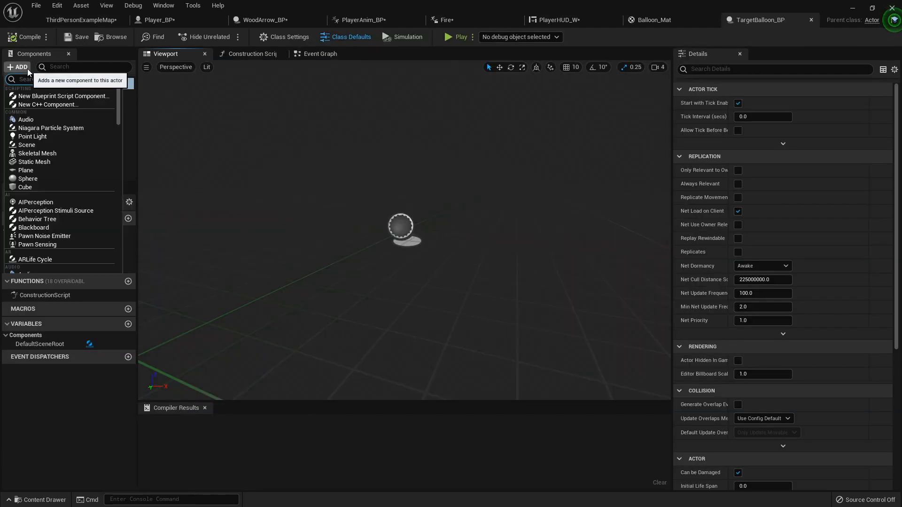
pyautogui.write('sphere')
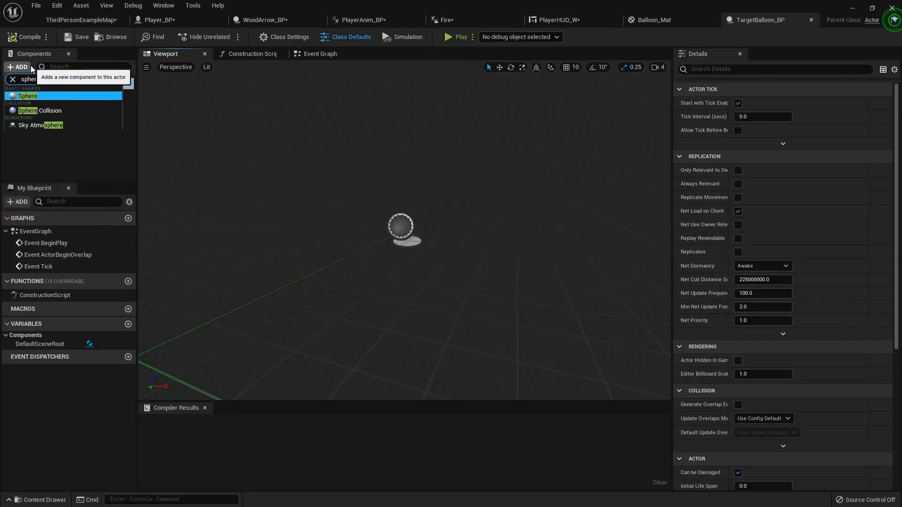
pyautogui.click(28, 96)
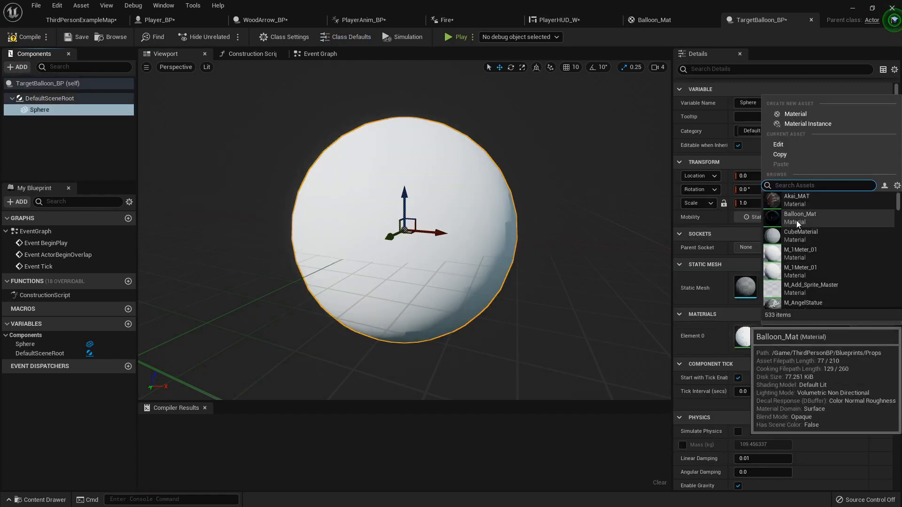
pyautogui.click(800, 218)
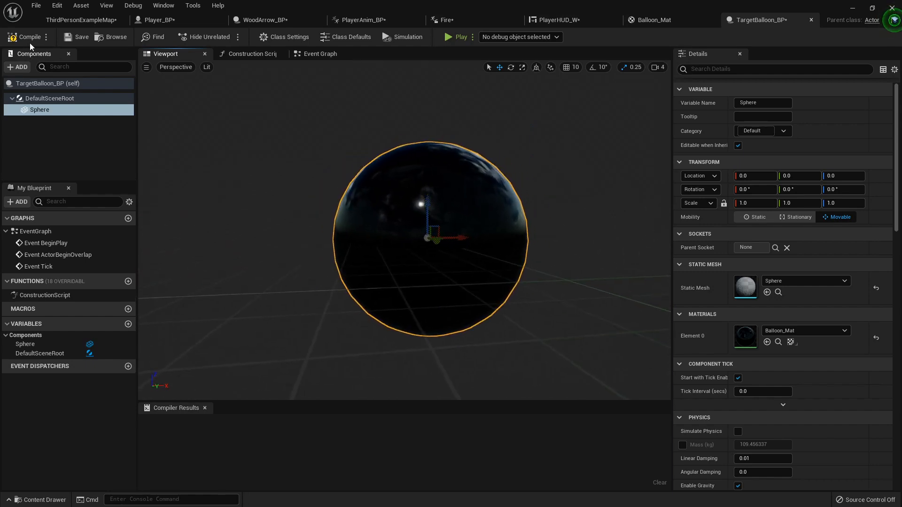
# Place a TargetBalloon_BP in the level and scale its sphere to 2.0 on every axis
pyautogui.click(68, 20)
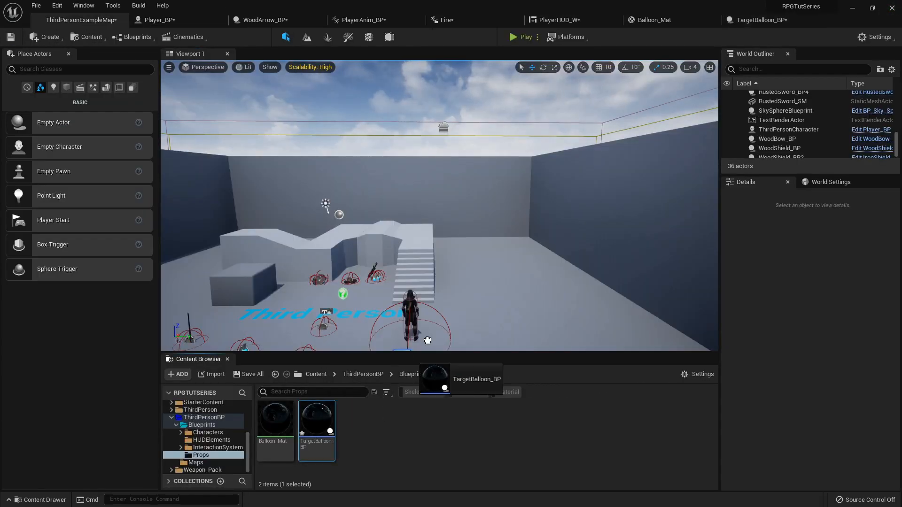
pyautogui.moveTo(316, 414); pyautogui.dragTo(480, 261)
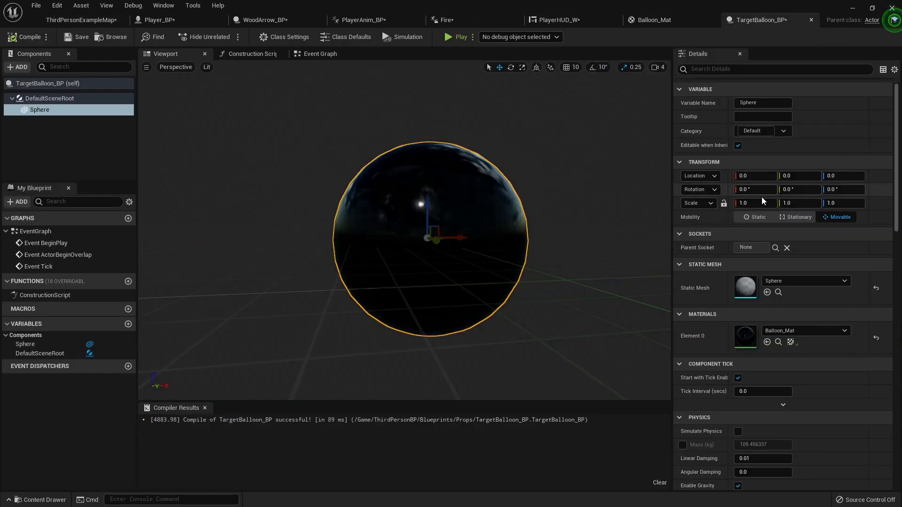
pyautogui.write('2.0')
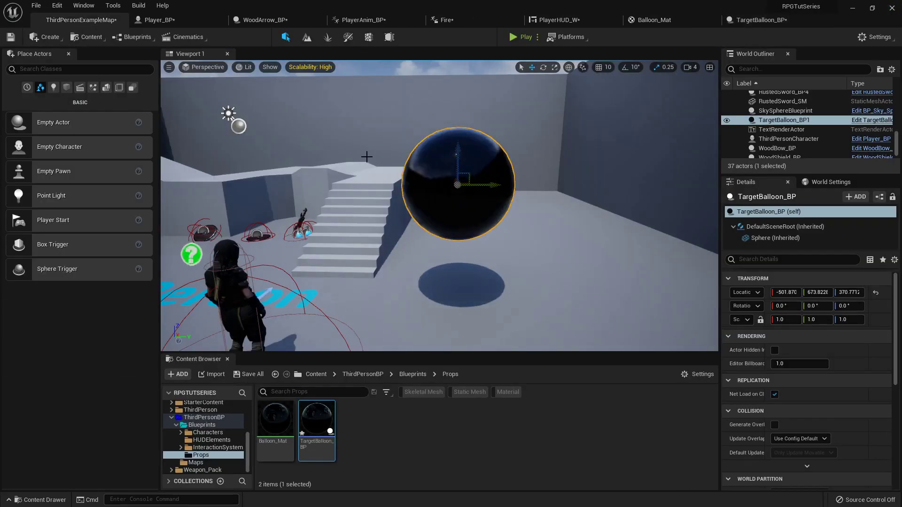
pyautogui.moveTo(763, 20)
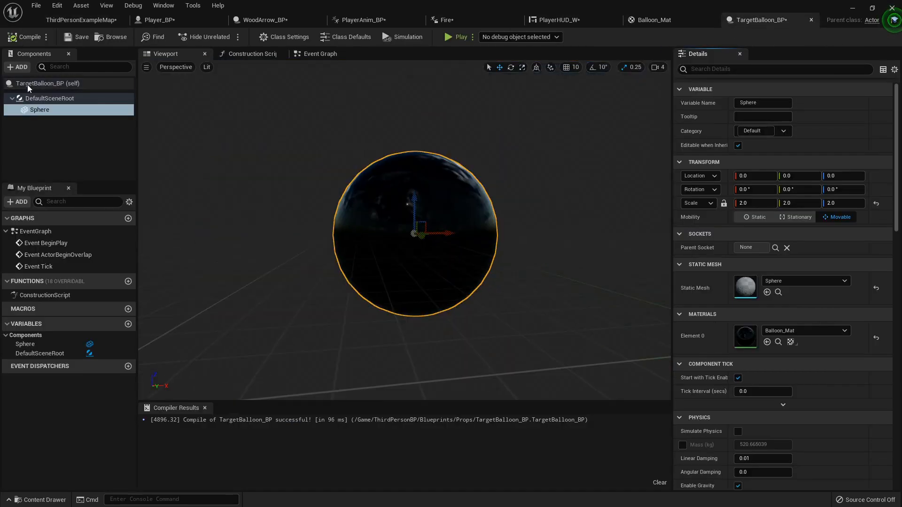
pyautogui.moveTo(40, 110)
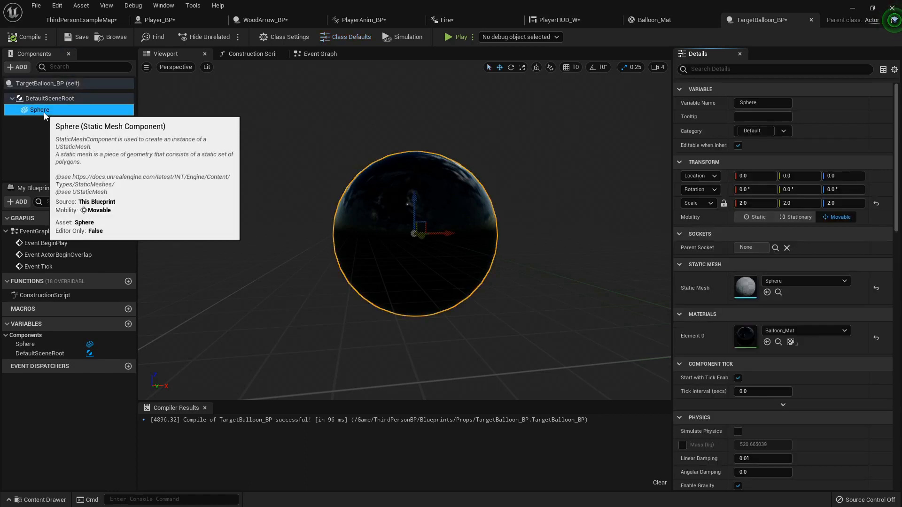
# Add an Enemy actor tag to TargetBalloon_BP (self) via the Details tag filter, then clear the filter
pyautogui.click(46, 83)
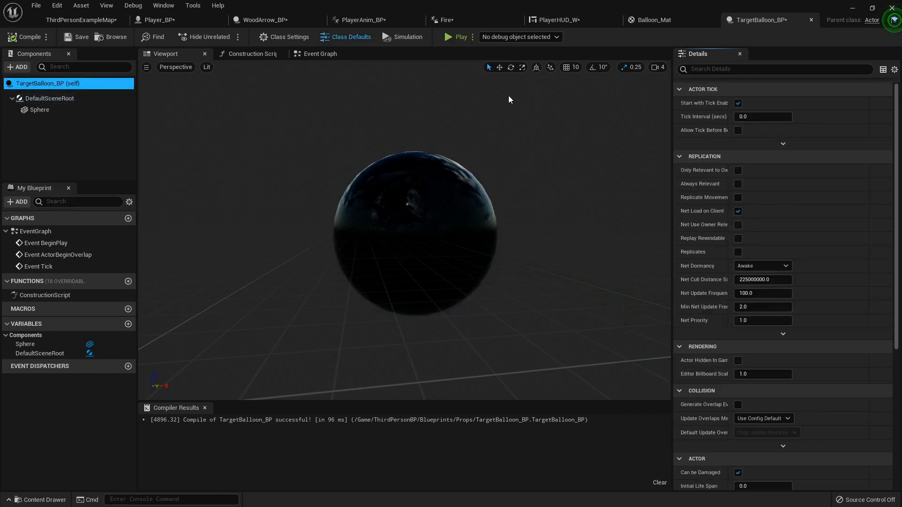
pyautogui.click(775, 69)
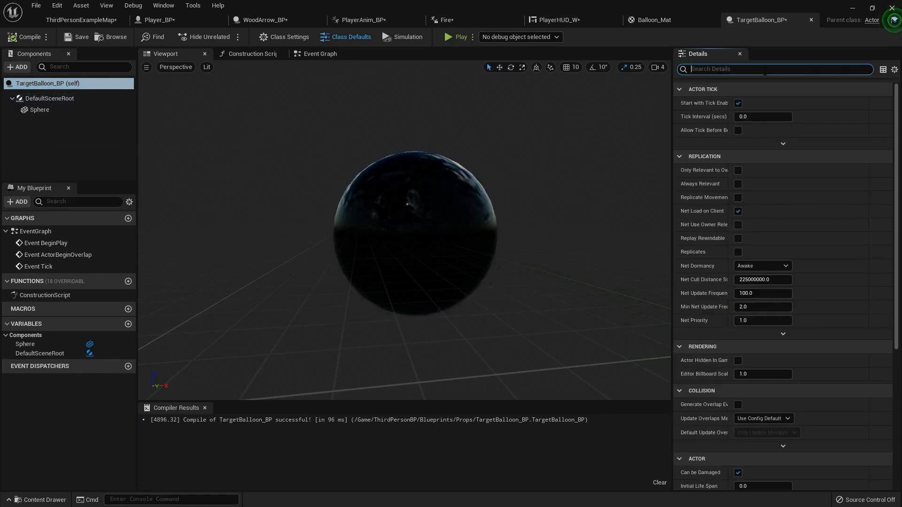
pyautogui.write('tag')
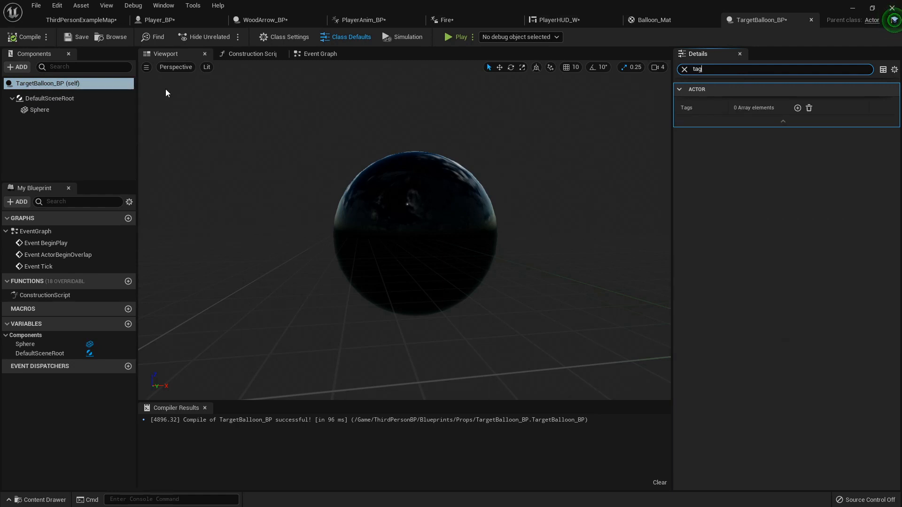
pyautogui.click(797, 108)
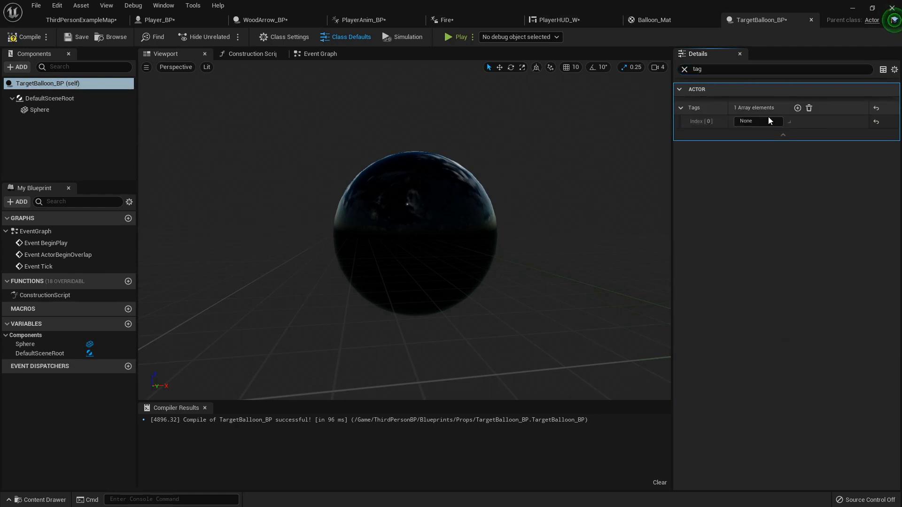
pyautogui.write('Enemy')
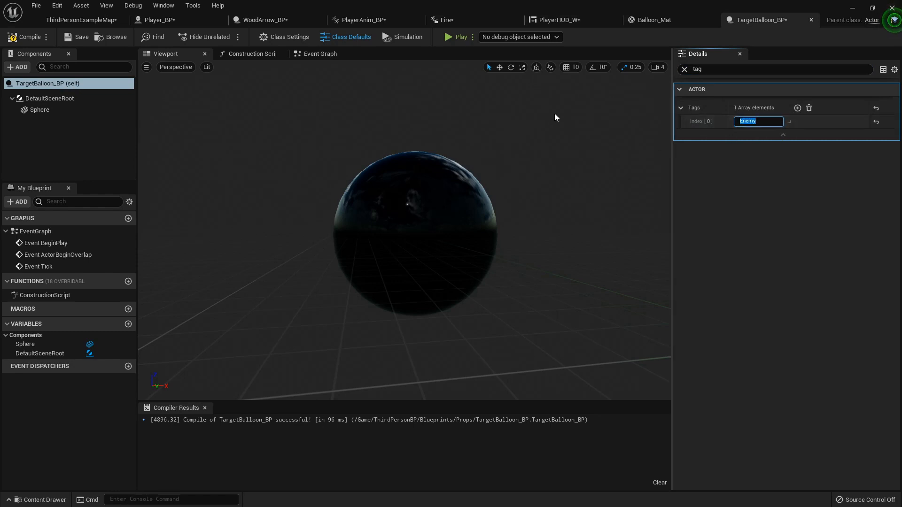
pyautogui.moveTo(262, 20)
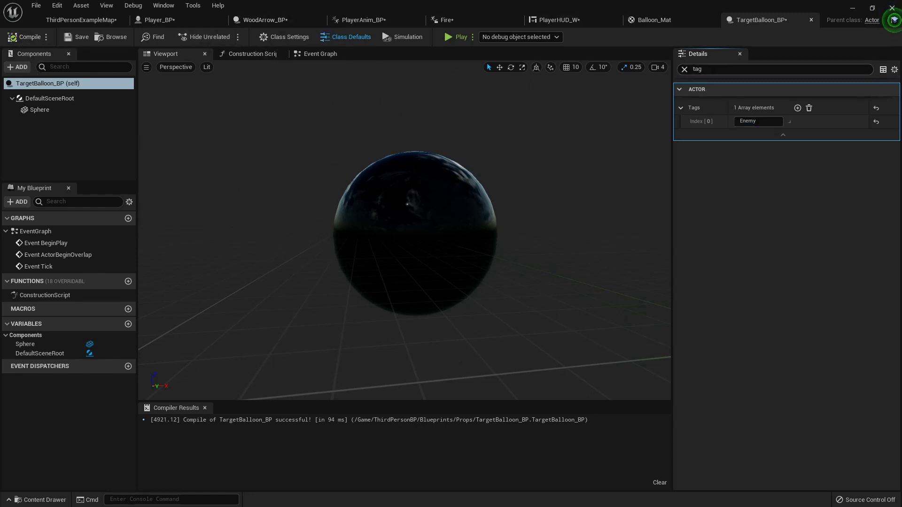
pyautogui.click(684, 69)
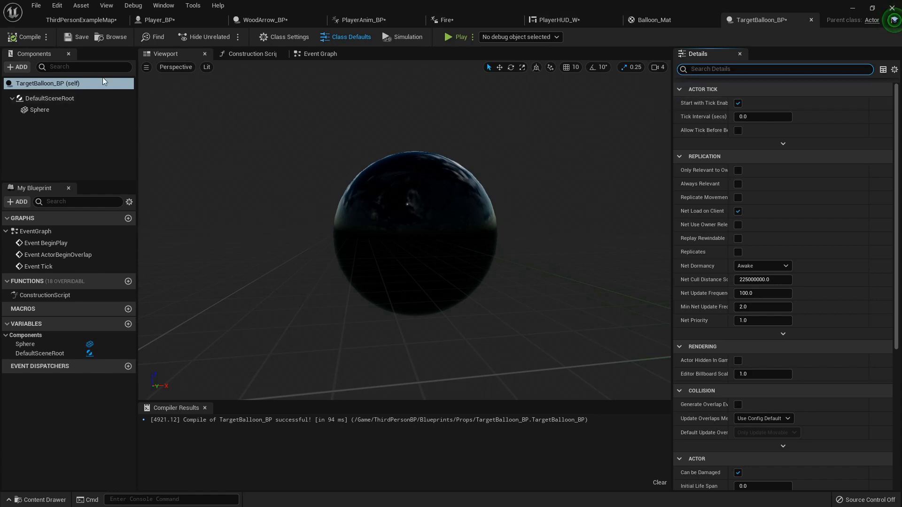
# Add Event AnyDamage driving a Spawn Emitter at Location node in the Event Graph
pyautogui.click(319, 53)
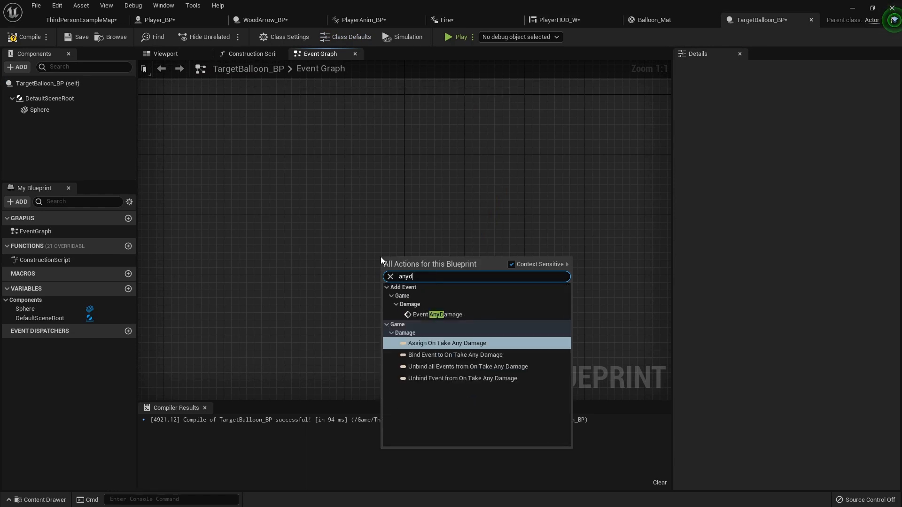
pyautogui.write('any damge')
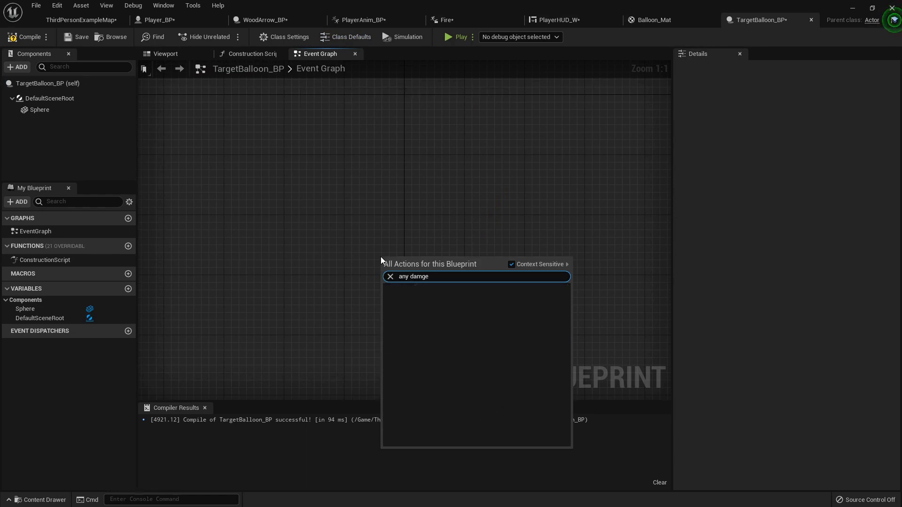
pyautogui.write('any dam')
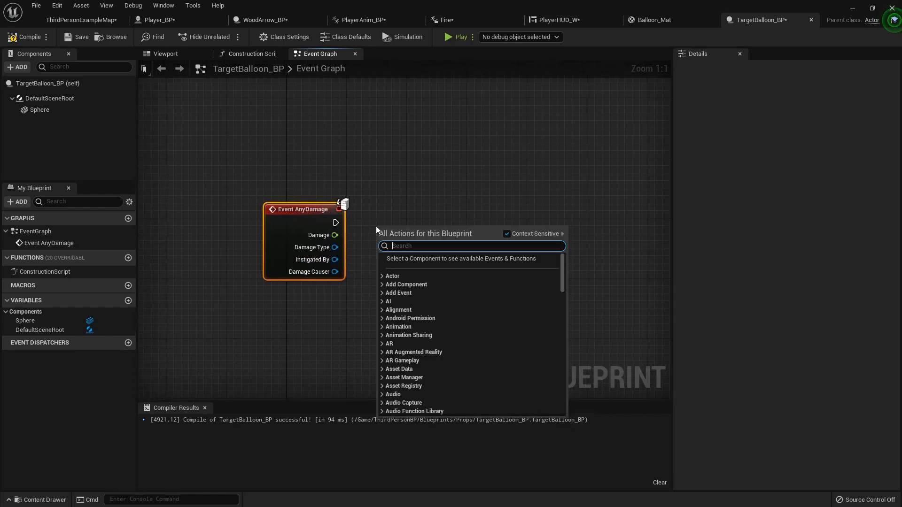
pyautogui.write('spaw')
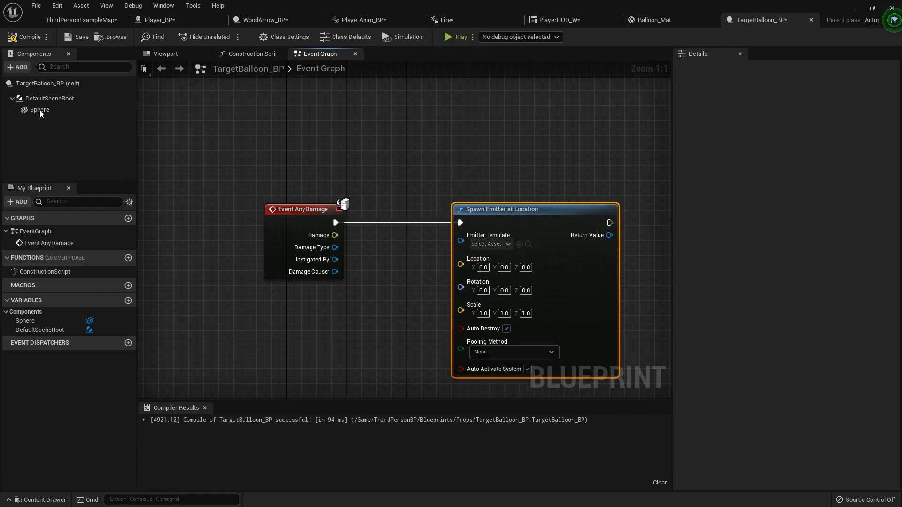
pyautogui.moveTo(421, 159)
pyautogui.write('get transf')
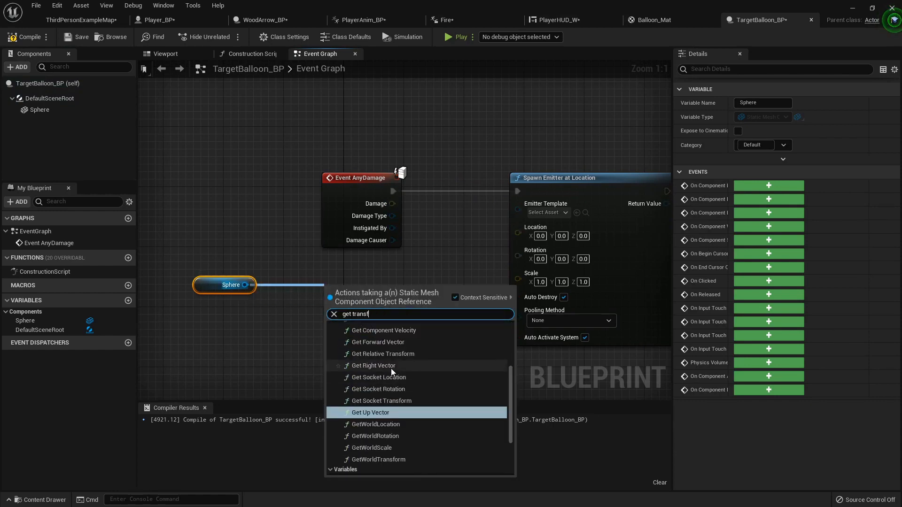
# Feed the Sphere's split world transform location and rotation into the emitter spawn
pyautogui.click(379, 459)
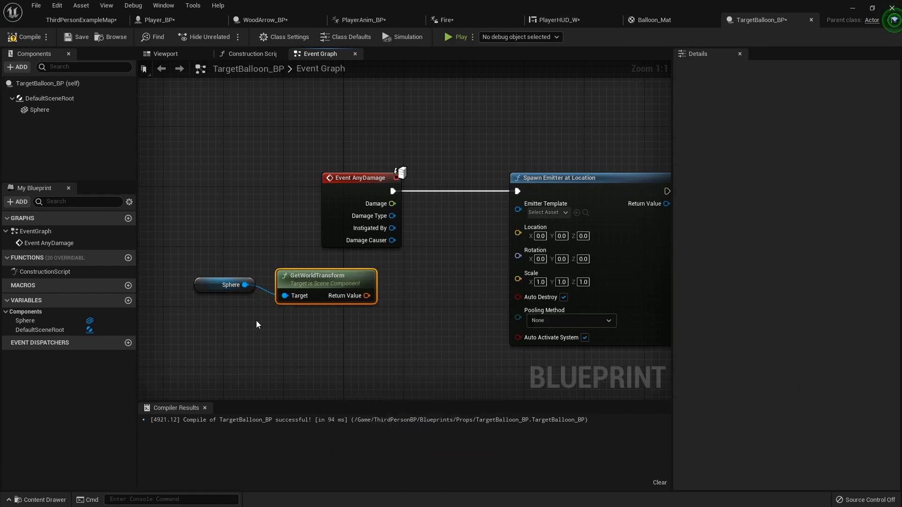
pyautogui.rightClick(366, 296)
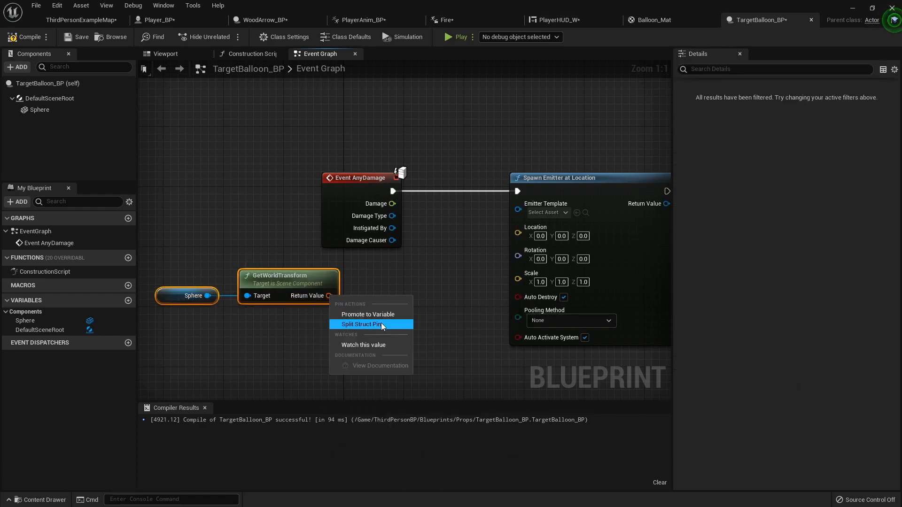
pyautogui.click(361, 324)
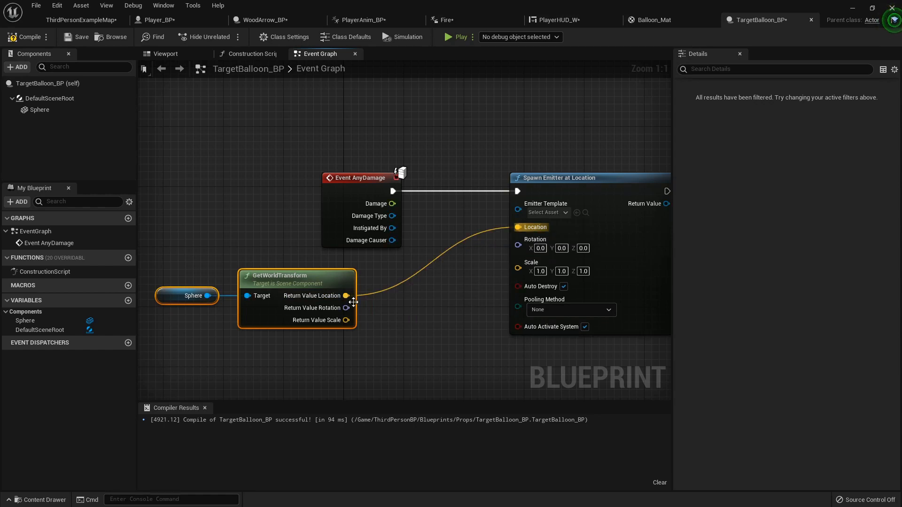
pyautogui.moveTo(346, 307); pyautogui.dragTo(519, 239)
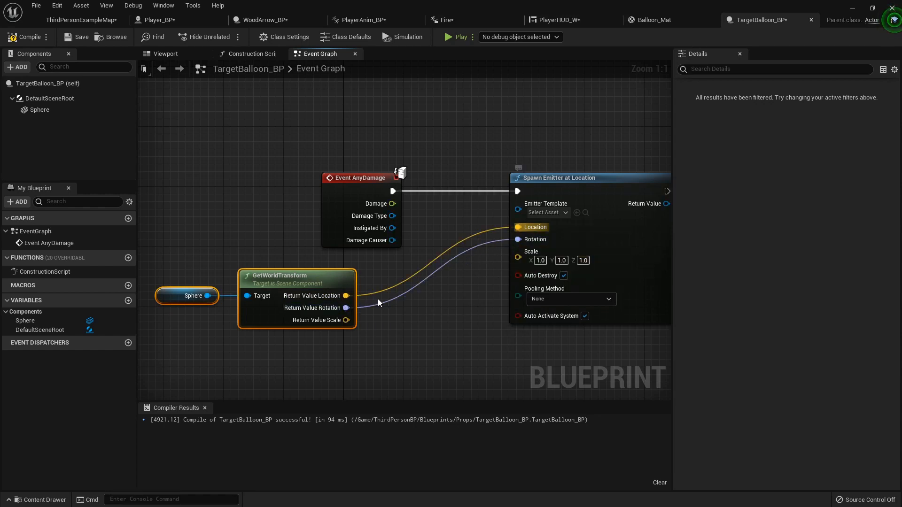
pyautogui.click(186, 295)
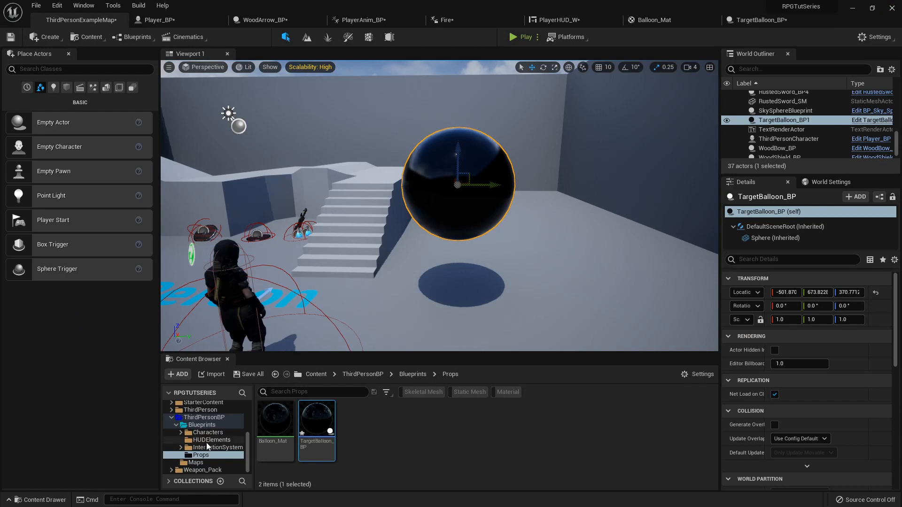
# Browse FXVarietyPack particles and set P_ky_explosion as the emitter template, wiring in the sphere's scale
pyautogui.click(203, 432)
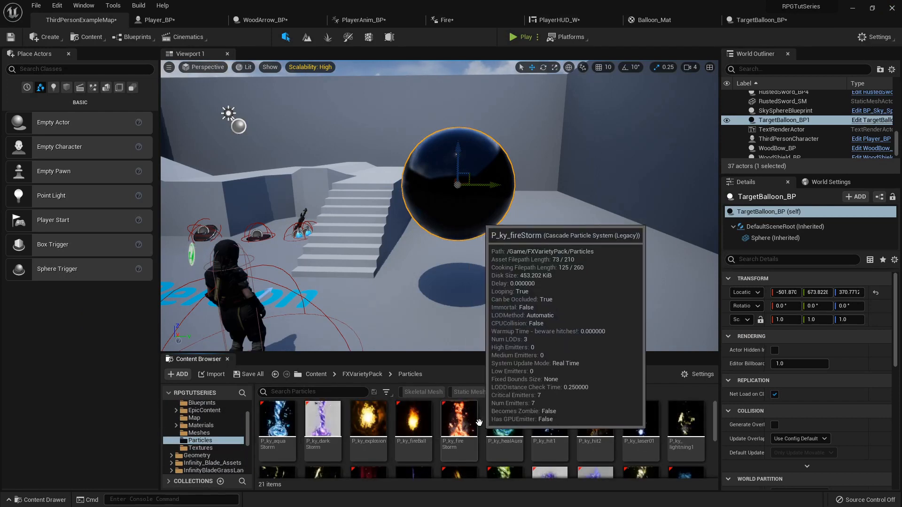
pyautogui.moveTo(369, 425)
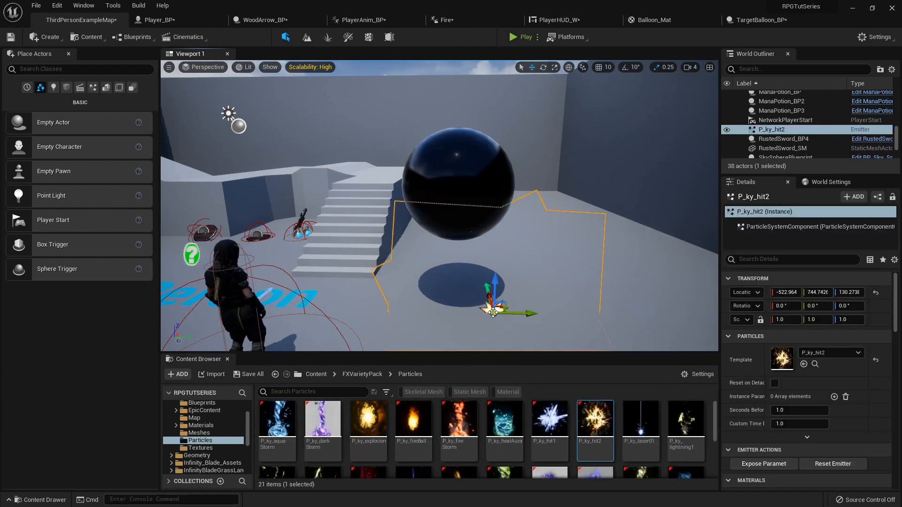
pyautogui.moveTo(493, 282); pyautogui.dragTo(496, 253)
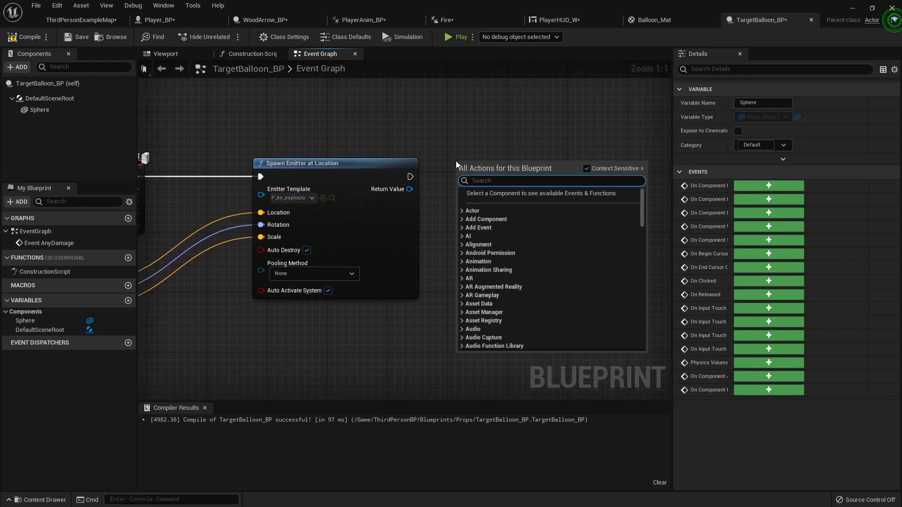
# Chain a DestroyActor node after the emitter spawn and compile the balloon blueprint
pyautogui.write('destr')
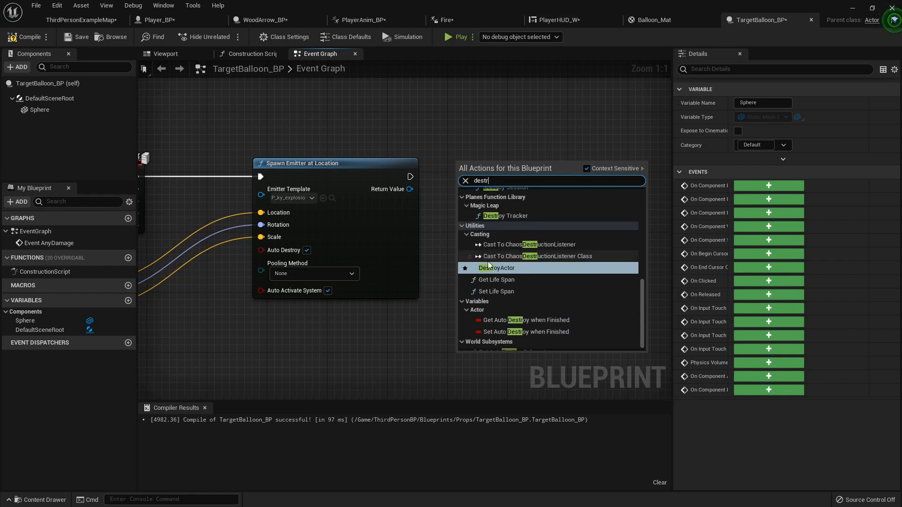
pyautogui.click(497, 268)
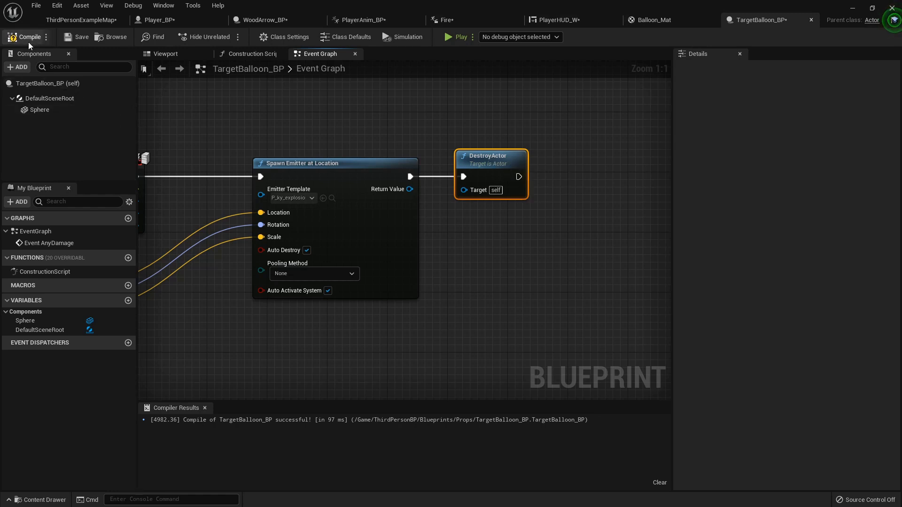
pyautogui.click(166, 54)
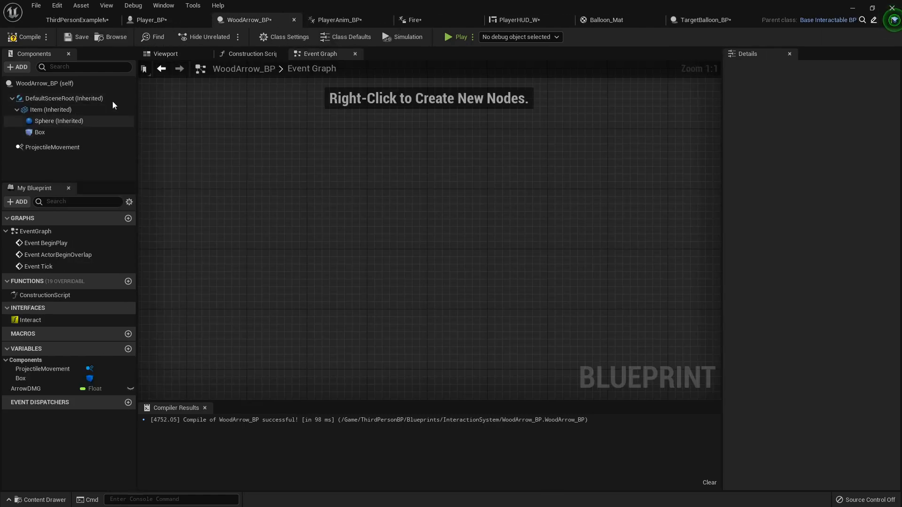
pyautogui.moveTo(26, 39)
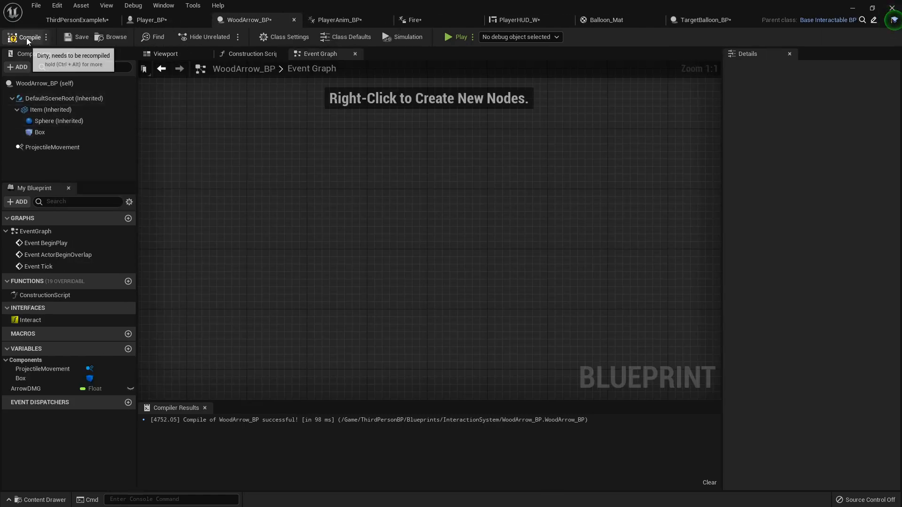
# Add an On Component Begin Overlap event for WoodArrow_BP's Box collision
pyautogui.click(40, 132)
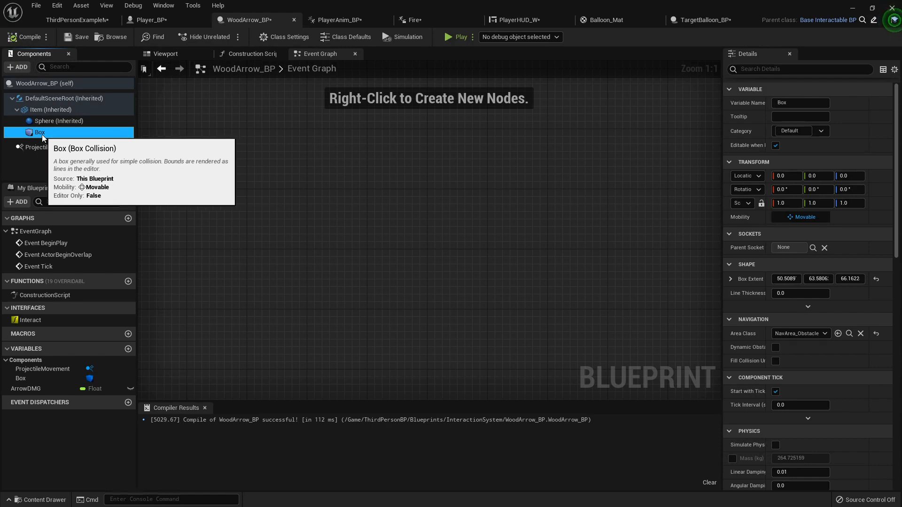
pyautogui.scroll(-3)
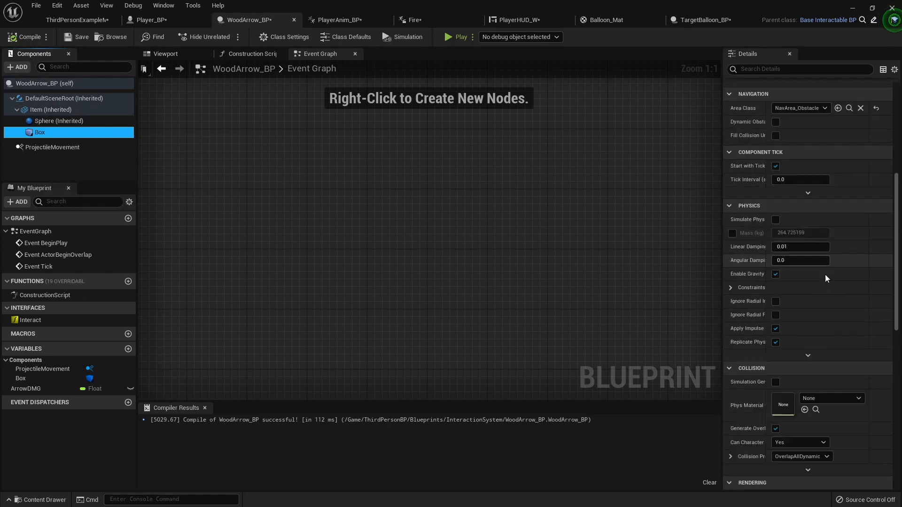
pyautogui.scroll(-3)
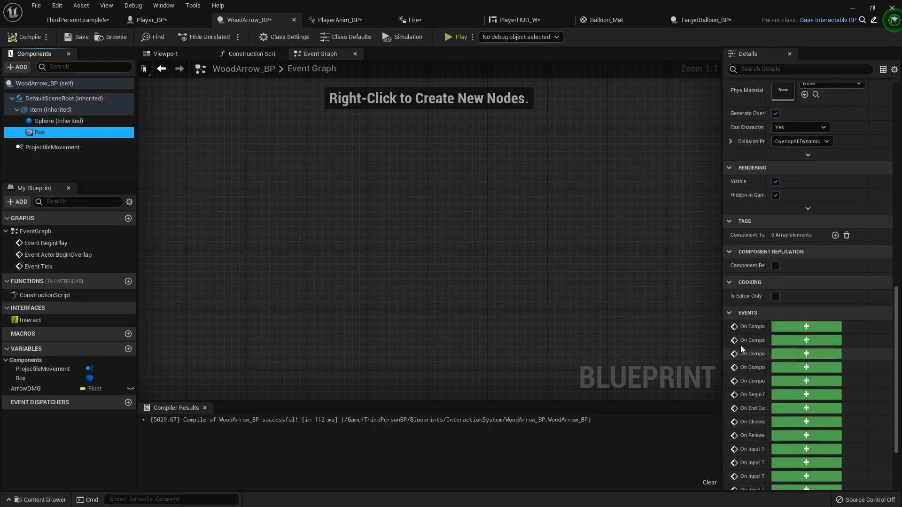
pyautogui.moveTo(722, 344)
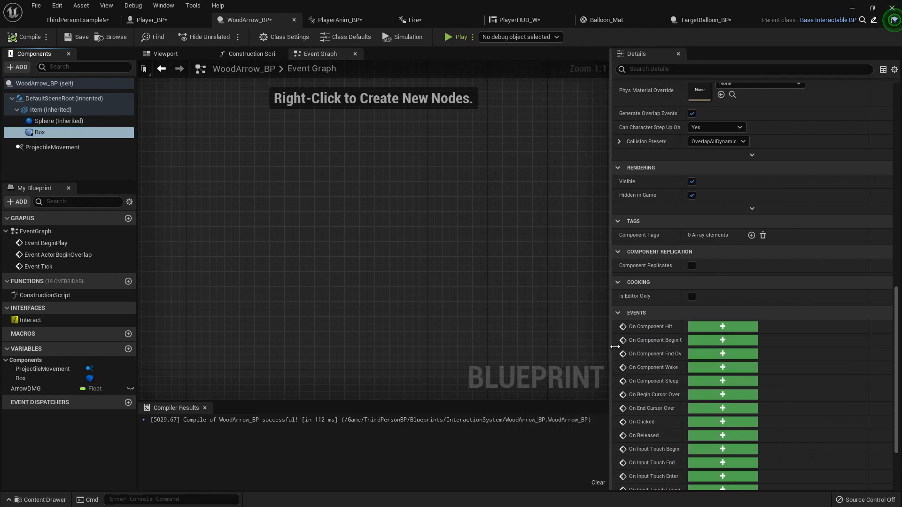
pyautogui.click(722, 341)
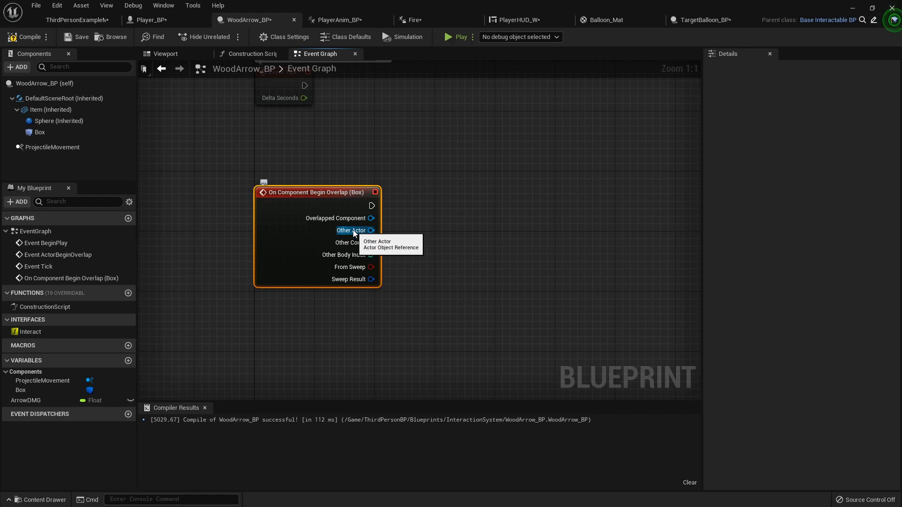
# Check the overlapping Other Actor for the Enemy tag with Actor Has Tag feeding a Branch
pyautogui.moveTo(372, 230); pyautogui.dragTo(460, 233)
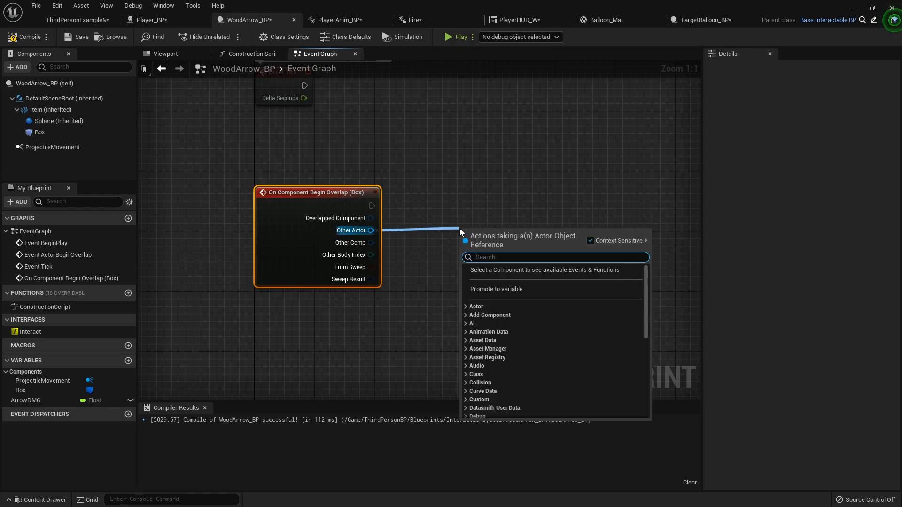
pyautogui.write('has tag')
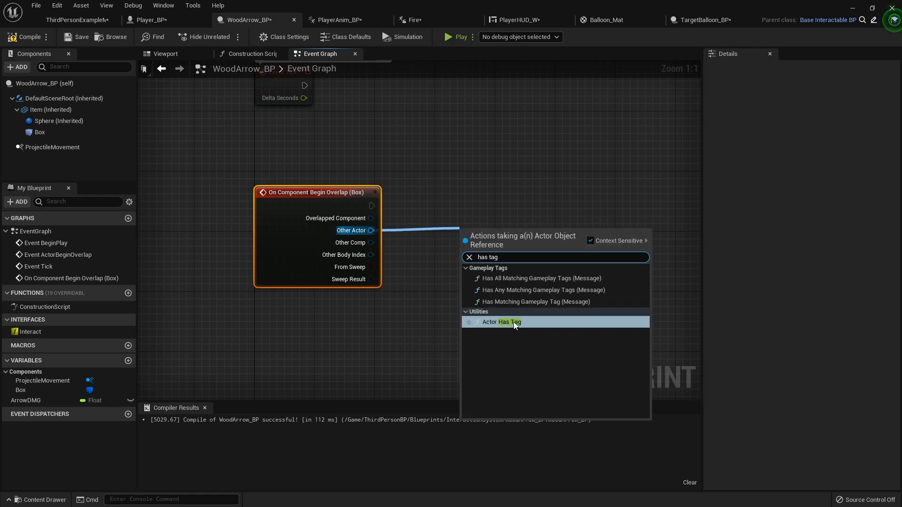
pyautogui.click(510, 323)
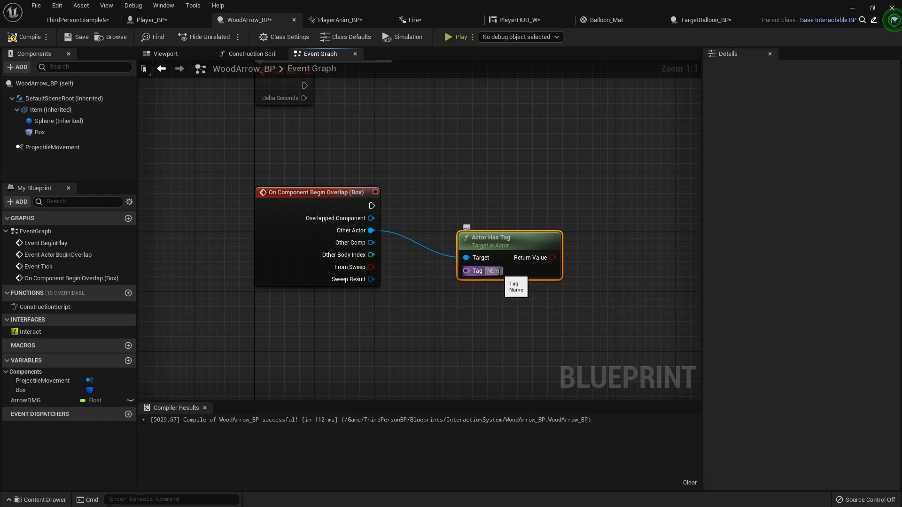
pyautogui.write('E')
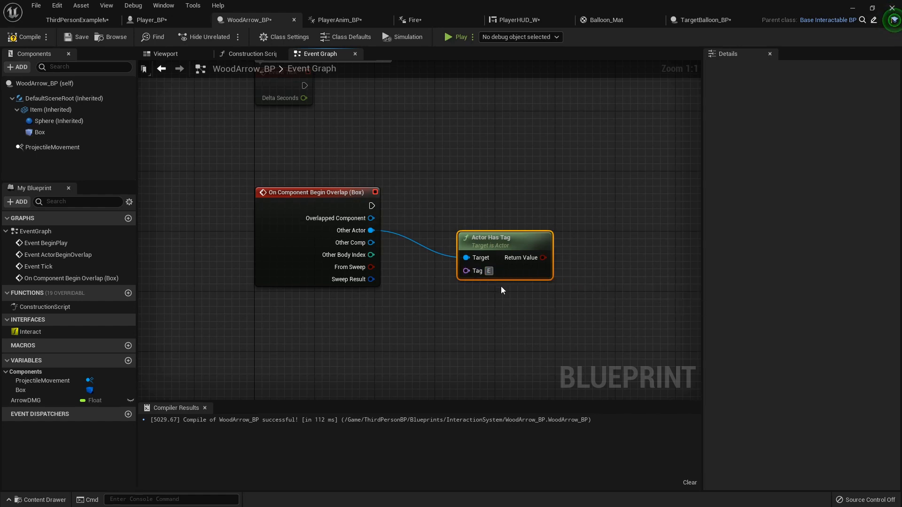
pyautogui.write('Enemy')
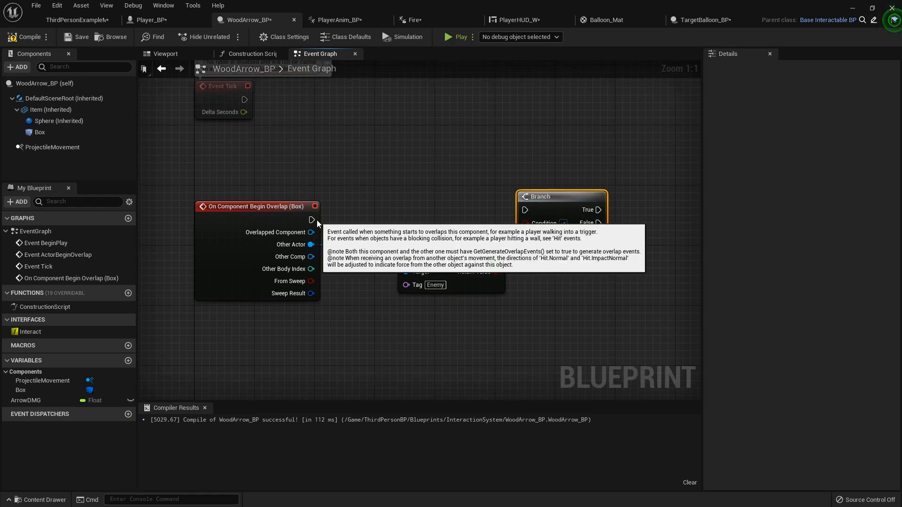
pyautogui.moveTo(576, 214)
pyautogui.write('ap')
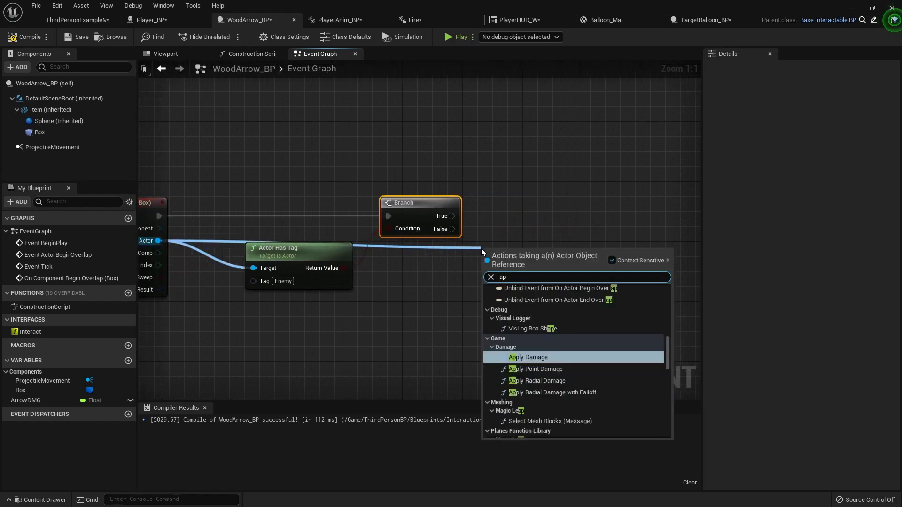
# Apply Damage on Branch True with base damage promoted to an ArrowDamage variable of 5.0, and compile
pyautogui.click(528, 357)
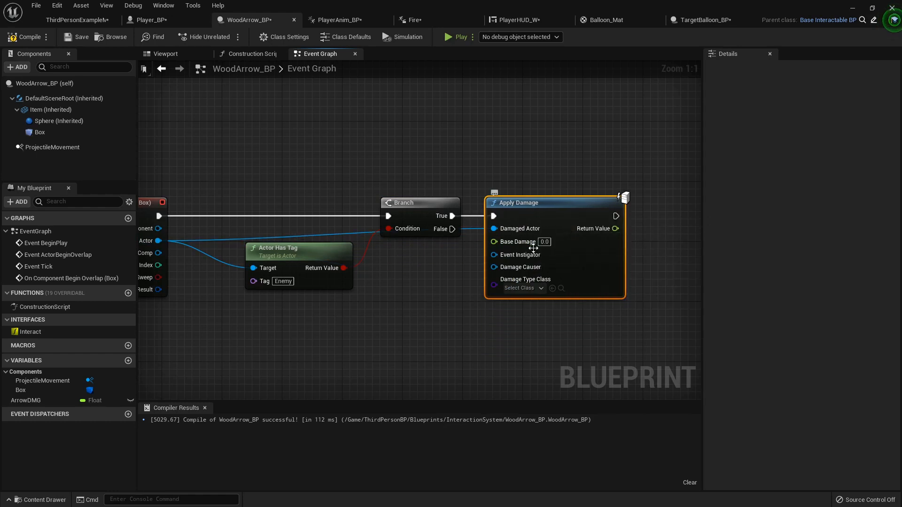
pyautogui.moveTo(577, 253)
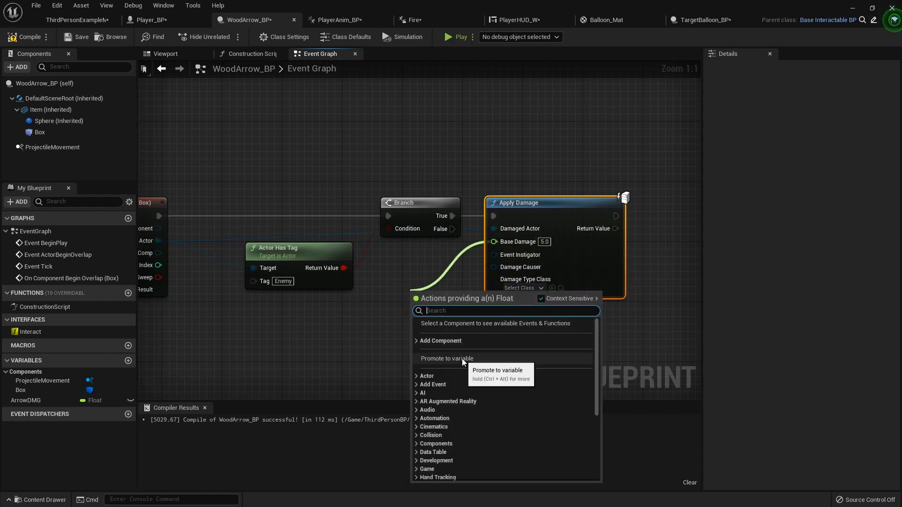
pyautogui.click(446, 358)
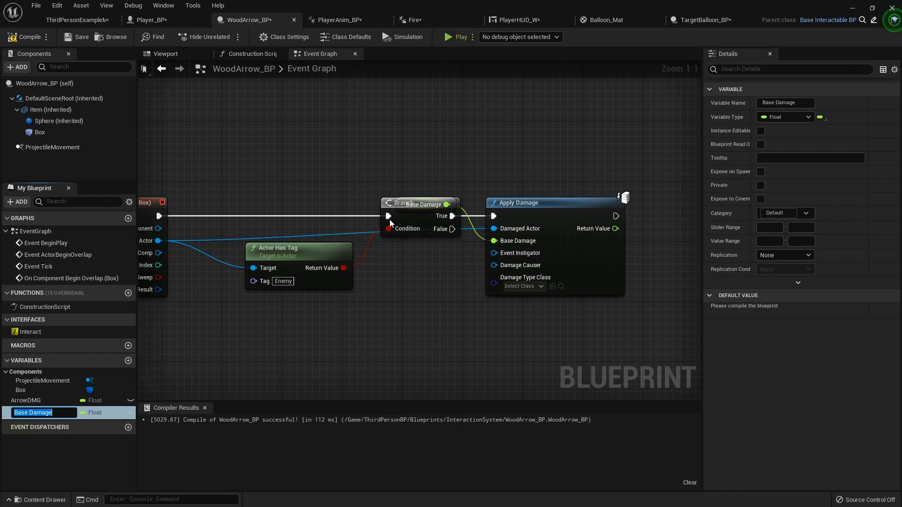
pyautogui.moveTo(427, 292)
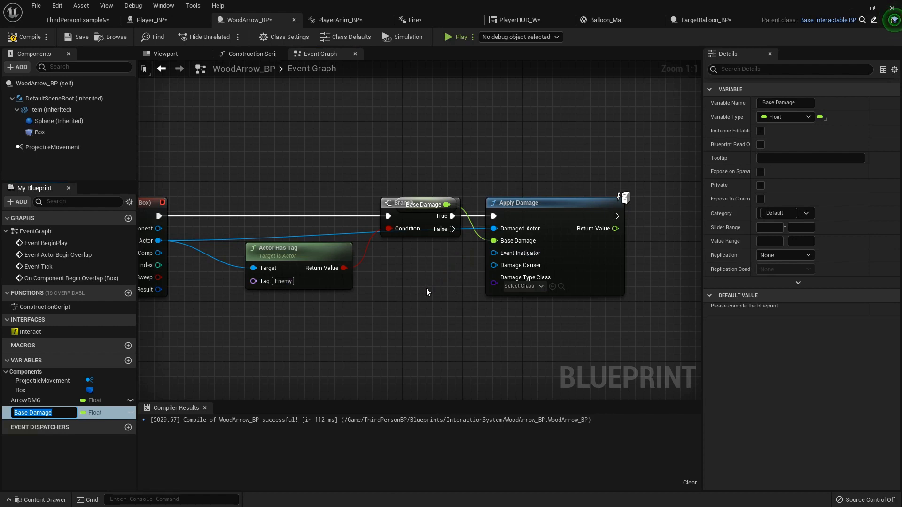
pyautogui.write('A')
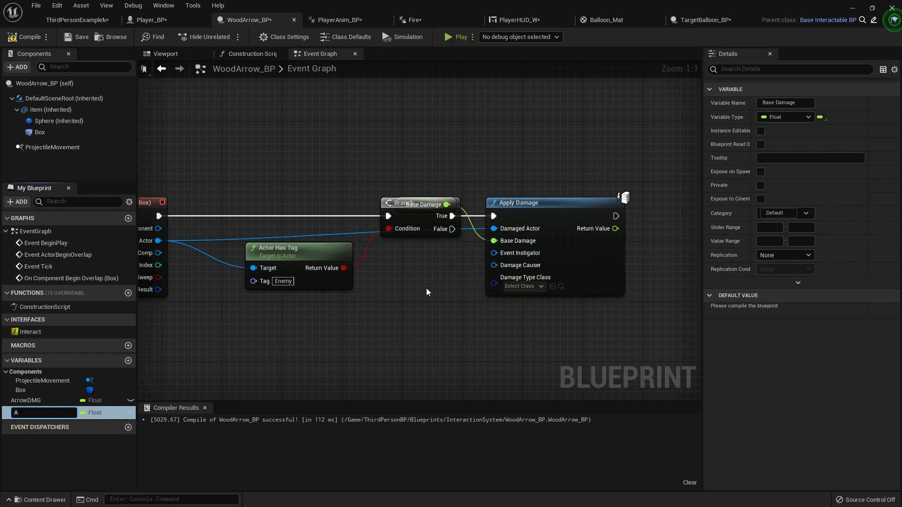
pyautogui.write('ArrowDM')
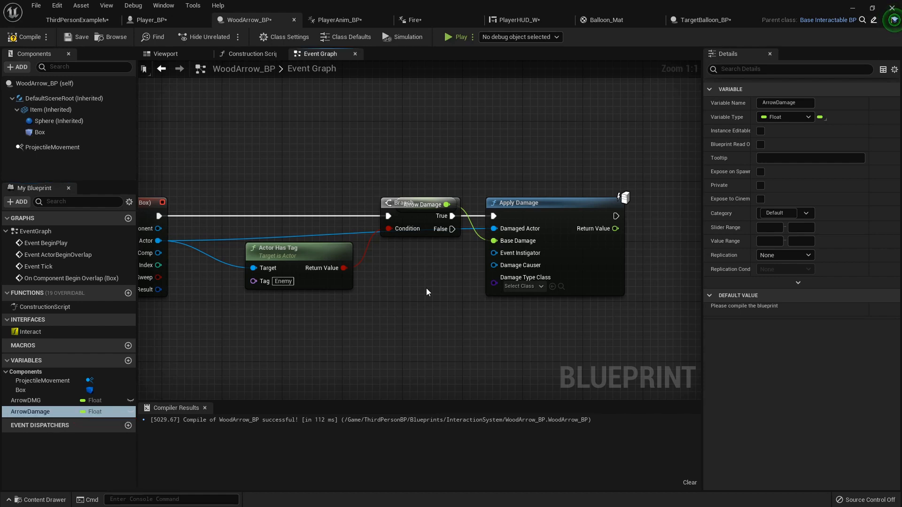
pyautogui.click(26, 400)
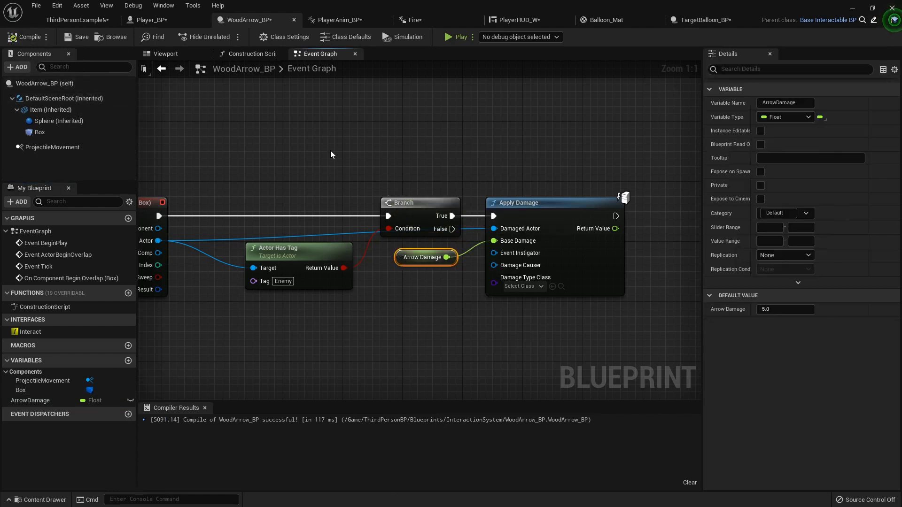
pyautogui.moveTo(256, 137)
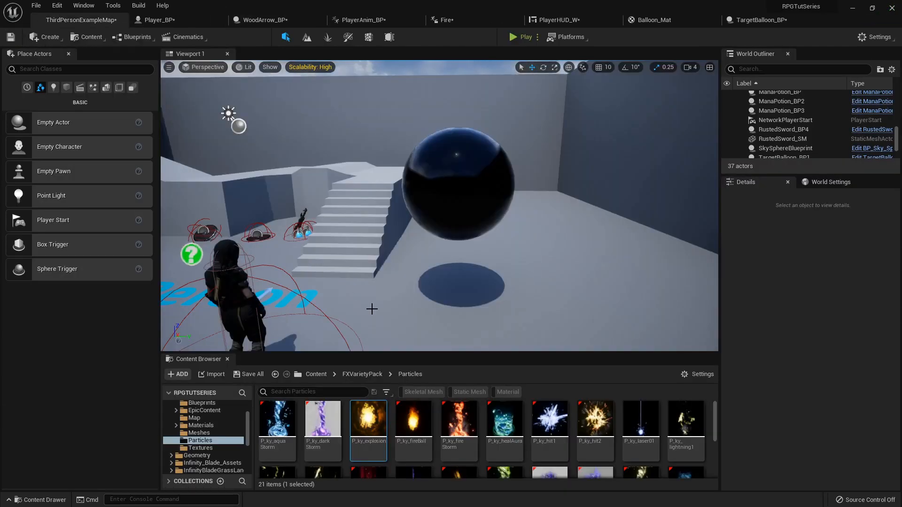
# Raise TargetBalloon_BP higher along Z and playtest shooting arrows at it
pyautogui.click(520, 37)
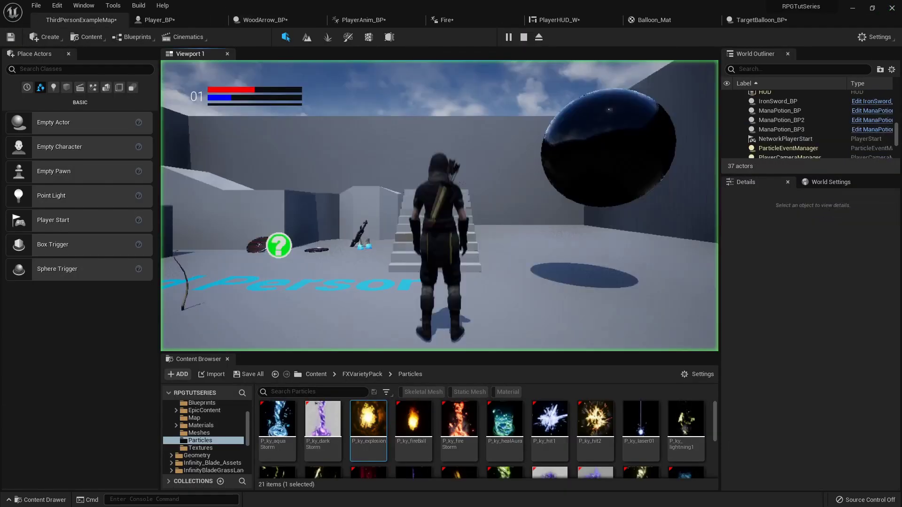
pyautogui.click(508, 37)
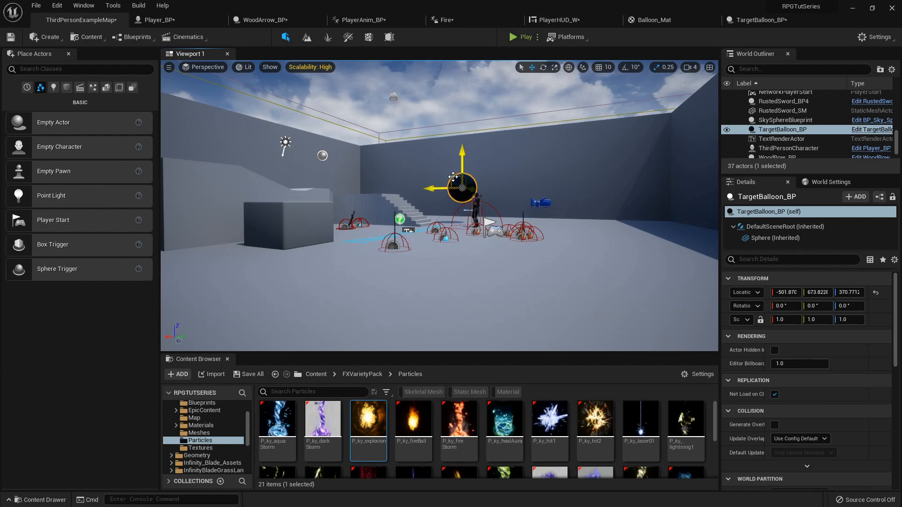
pyautogui.moveTo(460, 187); pyautogui.dragTo(420, 121)
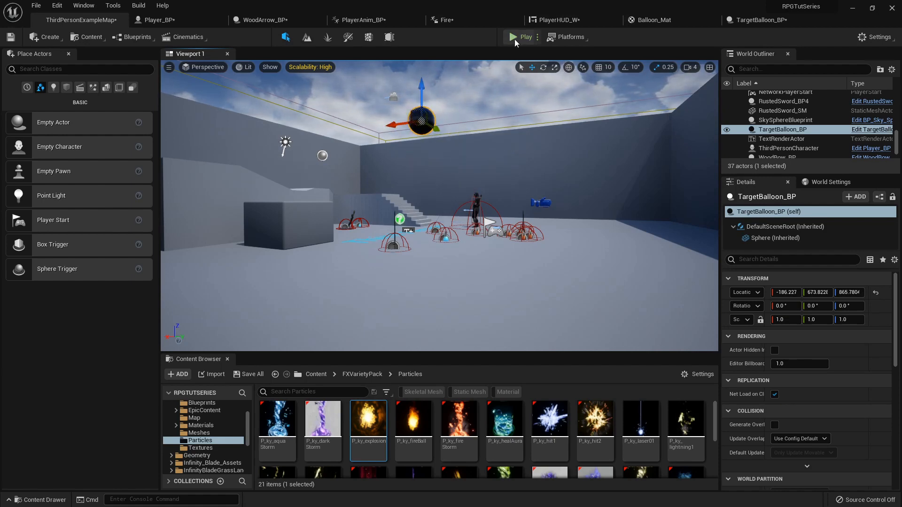
pyautogui.click(513, 37)
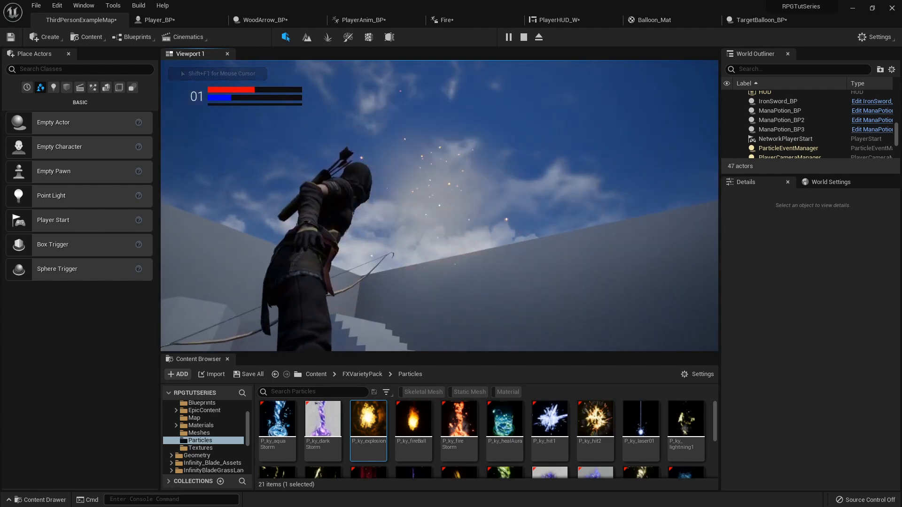
pyautogui.click(759, 20)
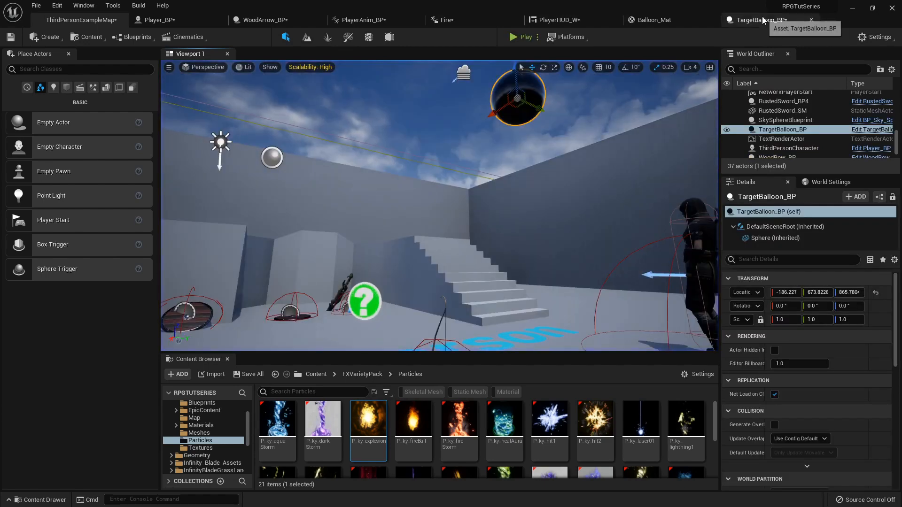
# Offset the sphere from the root and add a Rotating Movement component to TargetBalloon_BP
pyautogui.click(763, 20)
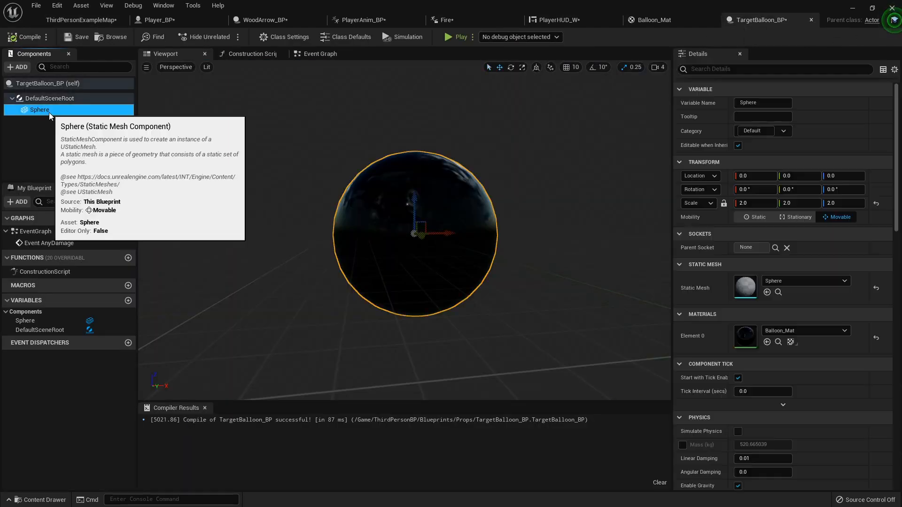
pyautogui.moveTo(450, 234)
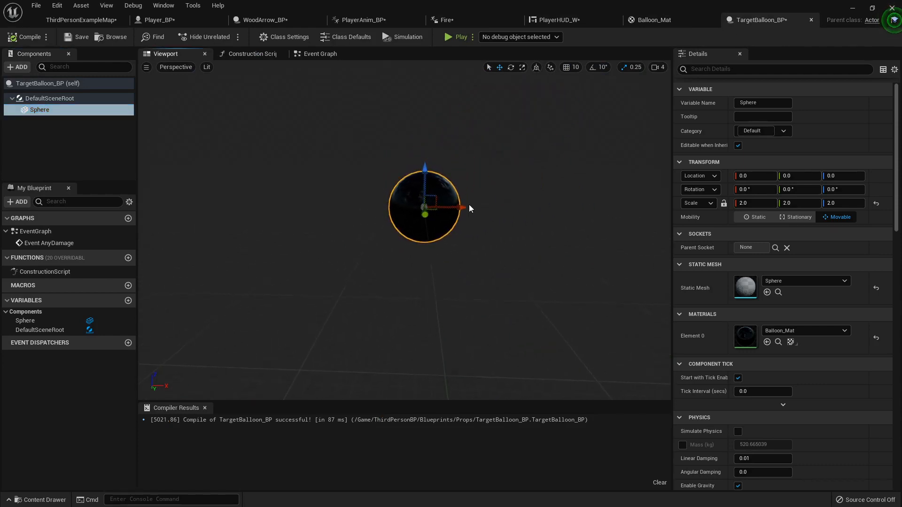
pyautogui.moveTo(458, 206); pyautogui.dragTo(361, 210)
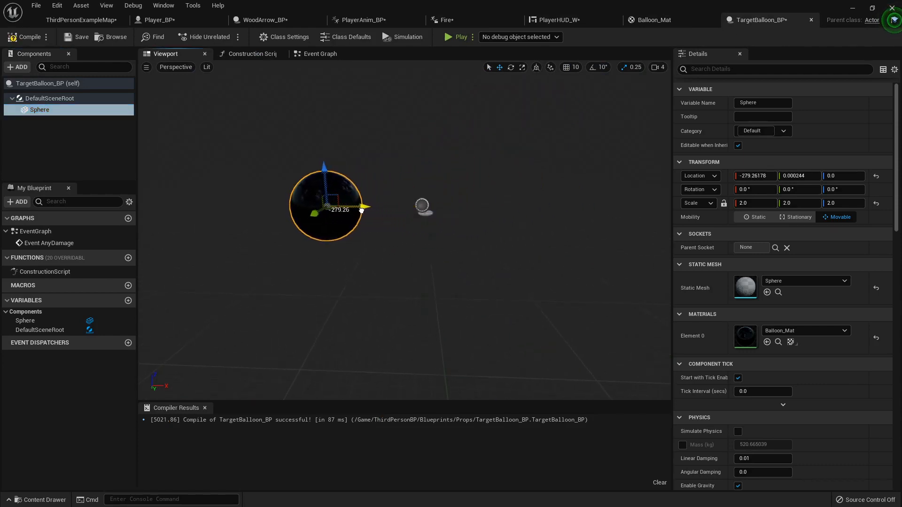
pyautogui.click(17, 67)
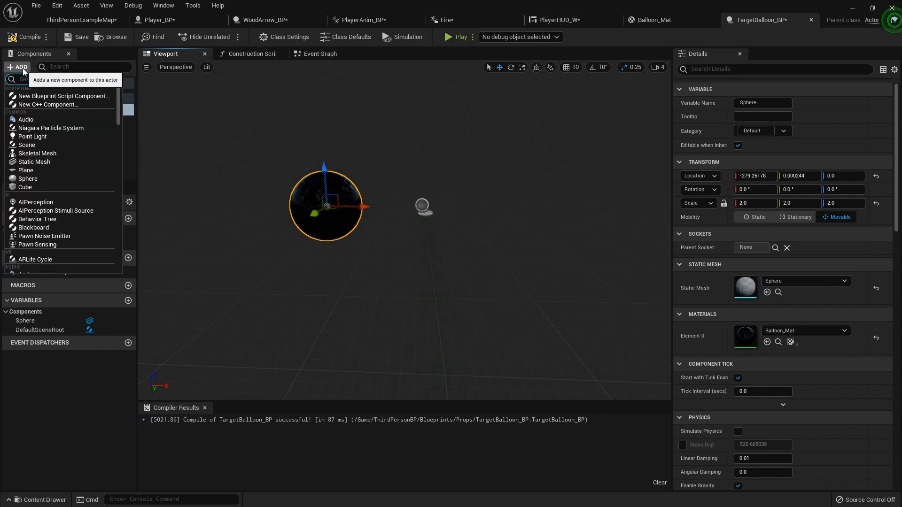
pyautogui.write('rotat')
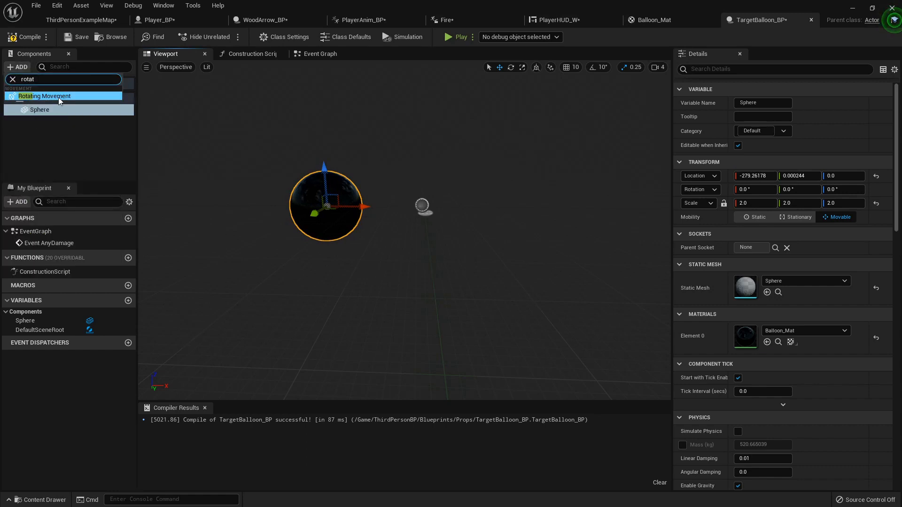
pyautogui.click(44, 96)
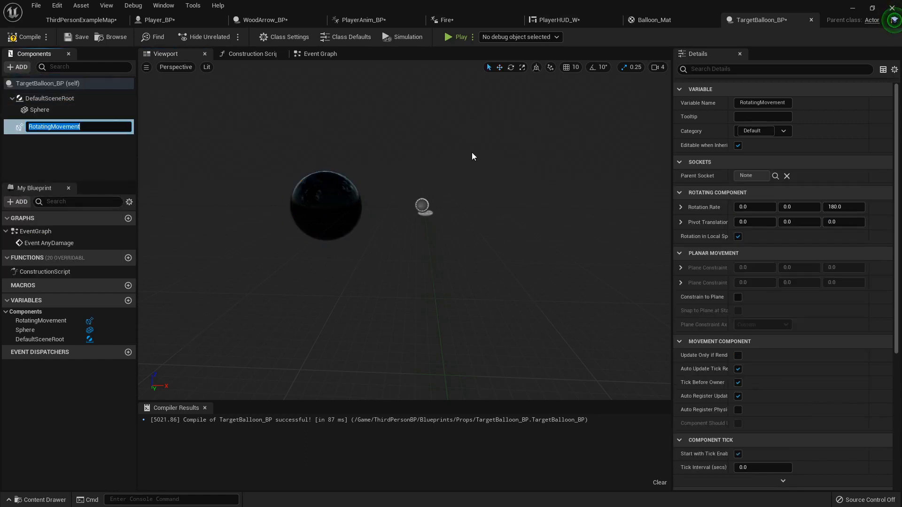
pyautogui.moveTo(367, 98)
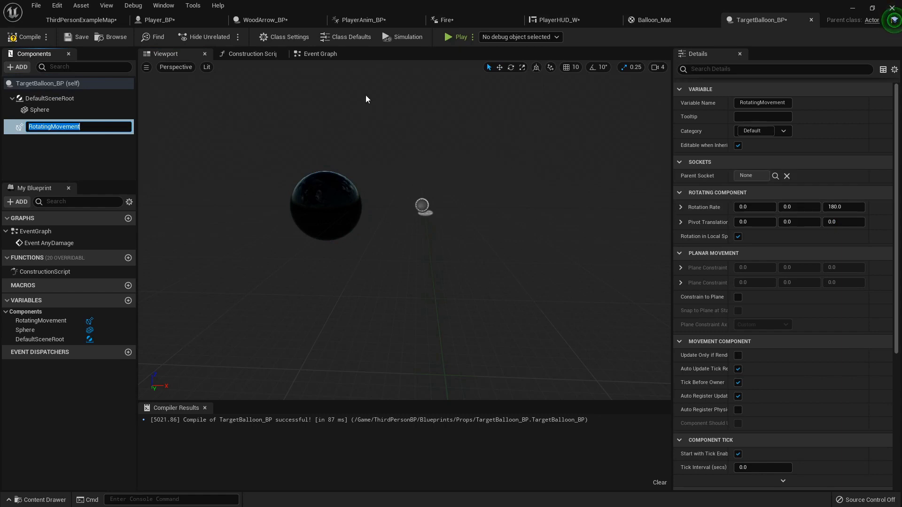
# Bring up the blueprint's Event Graph via the Construction Script tab
pyautogui.click(247, 54)
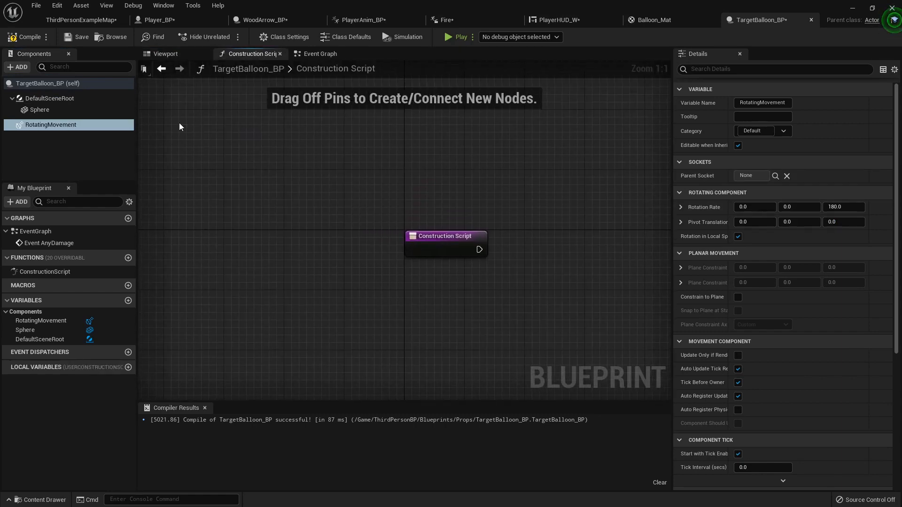
pyautogui.click(320, 53)
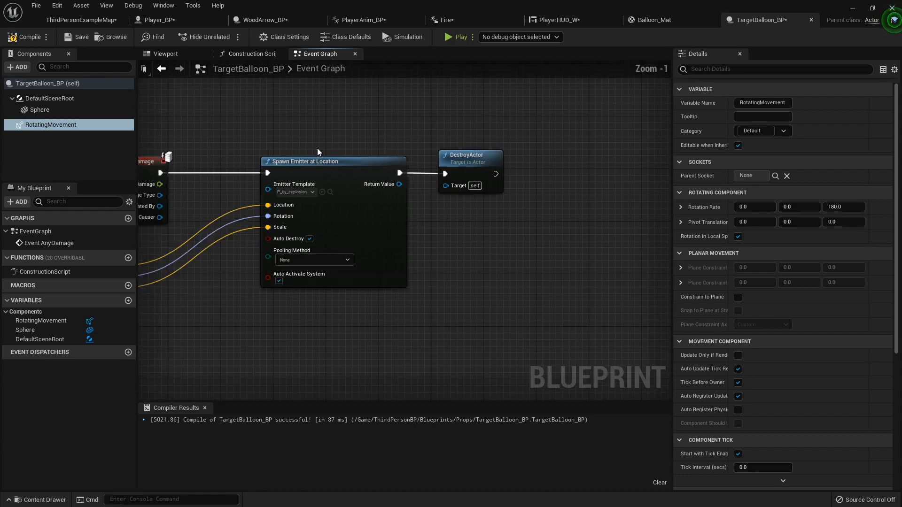
# Add Event BeginPlay and wire it into a Branch node
pyautogui.scroll(-3)
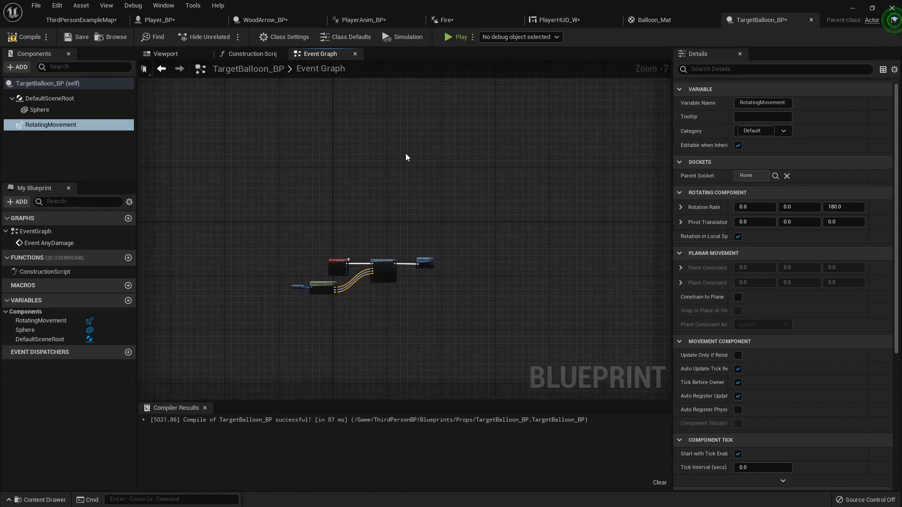
pyautogui.write('begin')
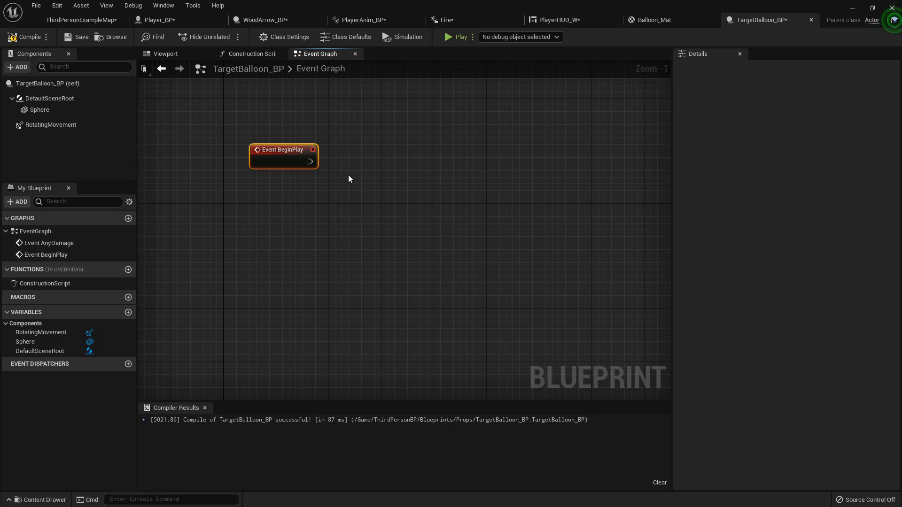
pyautogui.moveTo(343, 169)
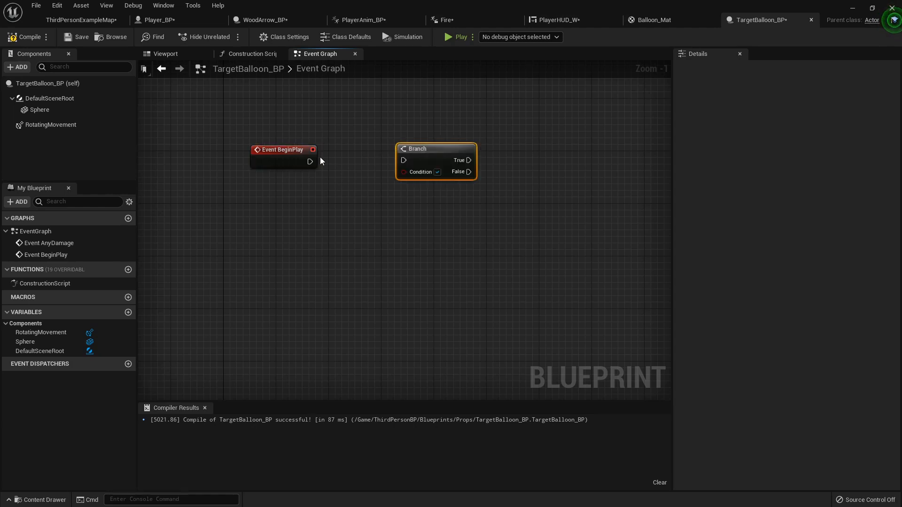
pyautogui.moveTo(310, 161); pyautogui.dragTo(404, 160)
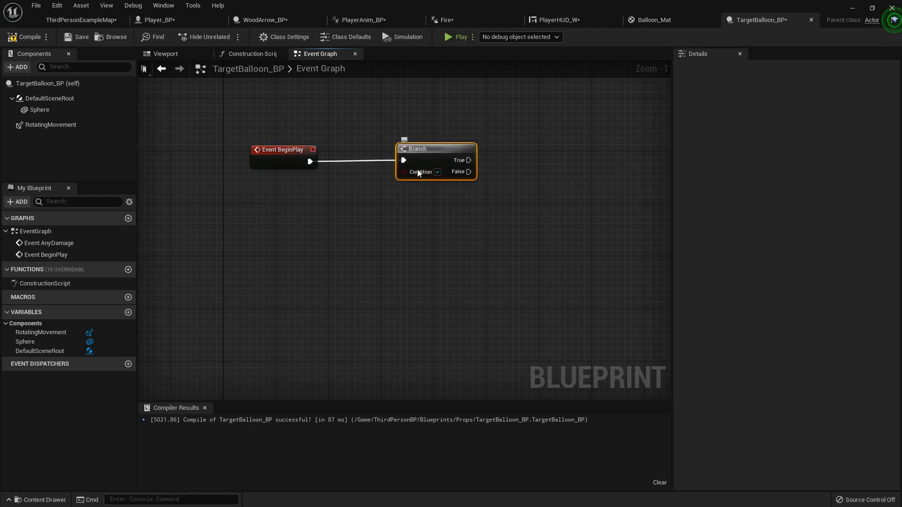
# Promote the Branch condition to a new Boolean variable named Clockwise? and place its getter below the event
pyautogui.moveTo(438, 172); pyautogui.dragTo(351, 205)
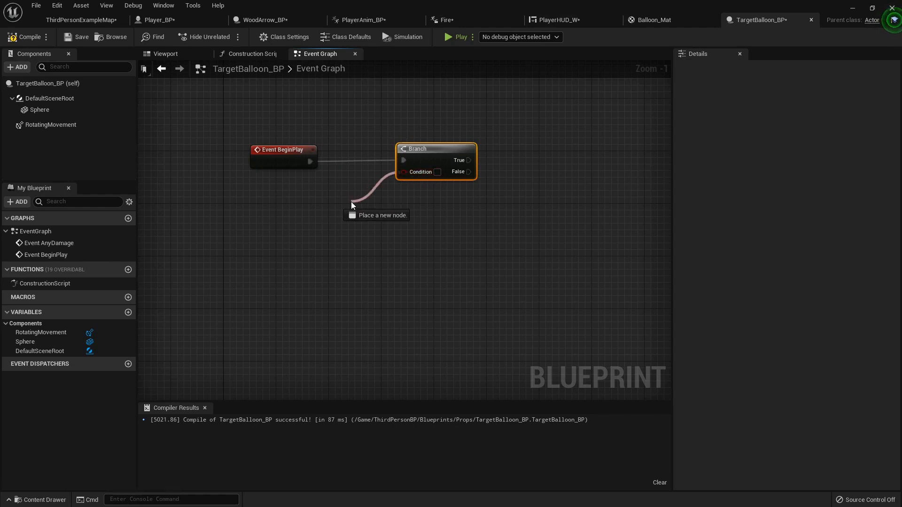
pyautogui.click(352, 204)
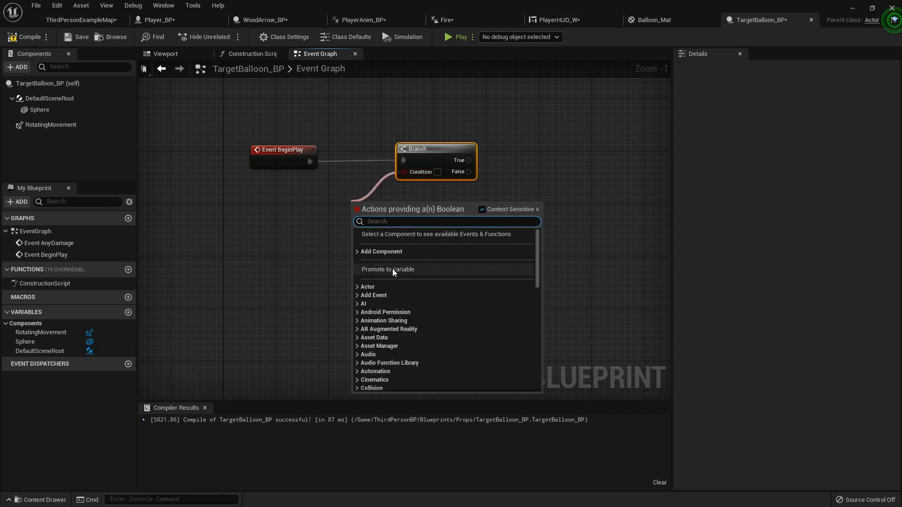
pyautogui.click(388, 269)
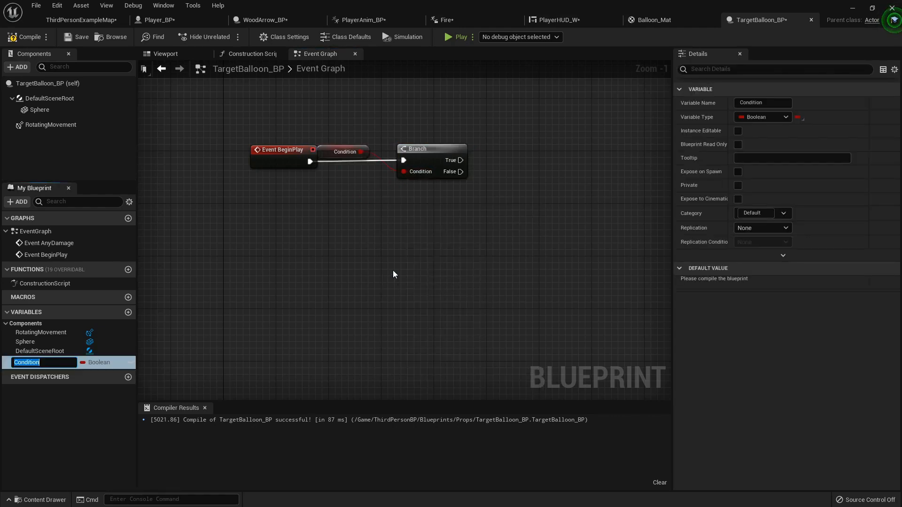
pyautogui.write('Clockwise?')
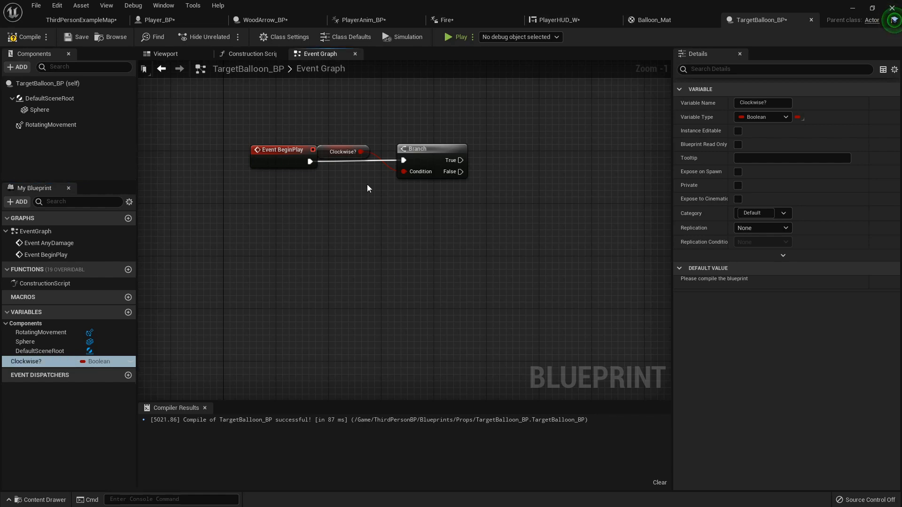
pyautogui.moveTo(343, 151); pyautogui.dragTo(303, 204)
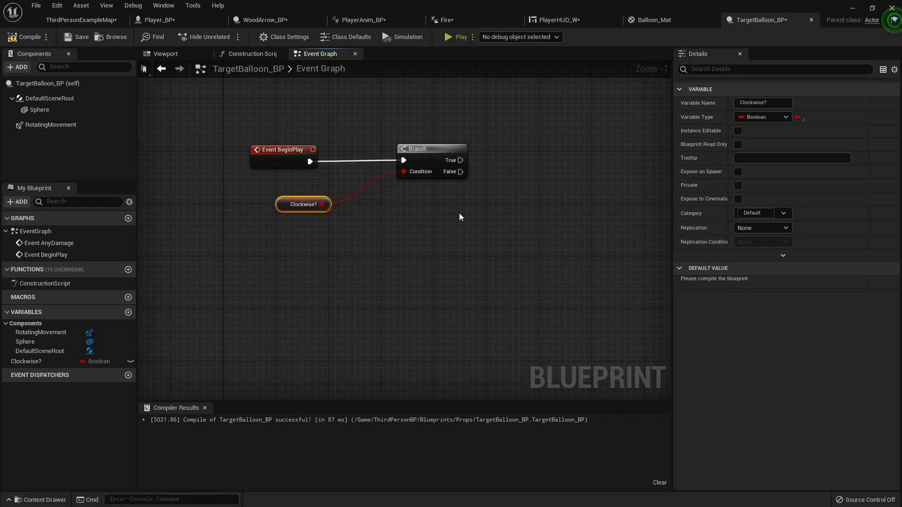
pyautogui.moveTo(563, 150)
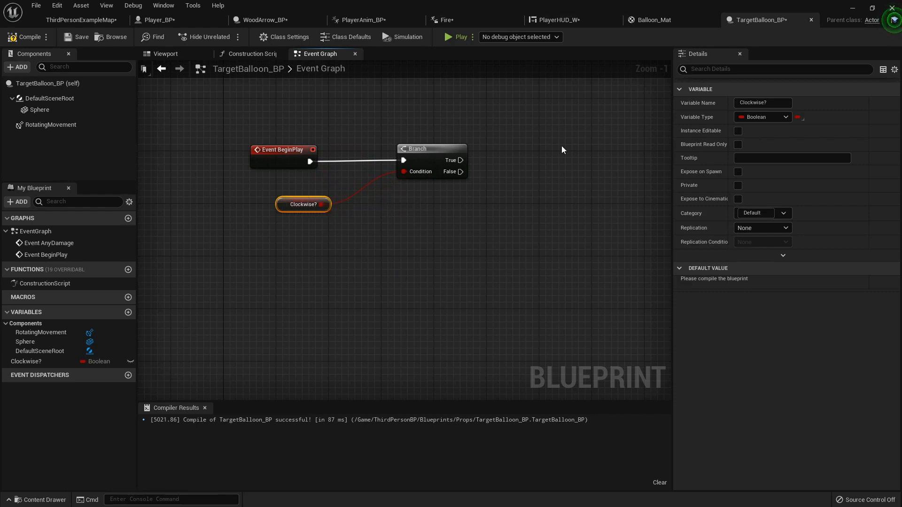
pyautogui.moveTo(404, 228)
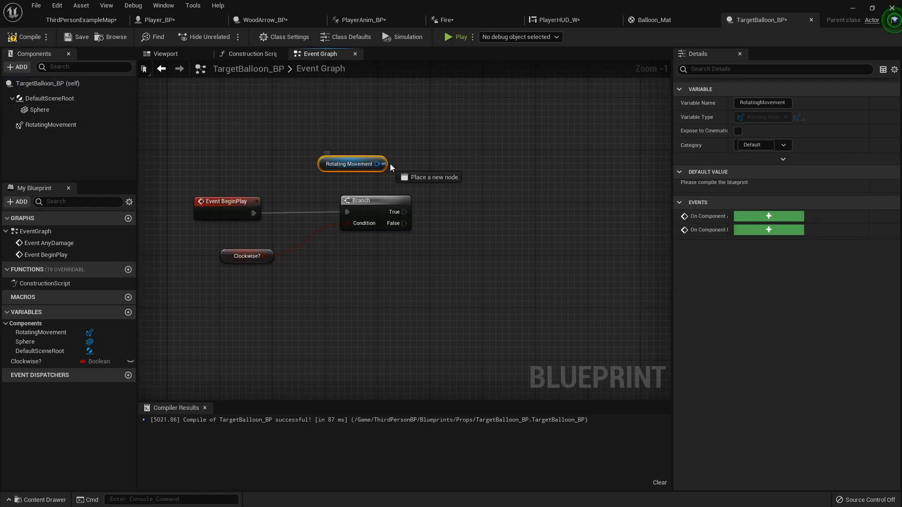
# Set Rotating Movement's Rotation Rate Z to 180 on the True branch
pyautogui.moveTo(381, 164); pyautogui.dragTo(449, 167)
pyautogui.write('set rotat')
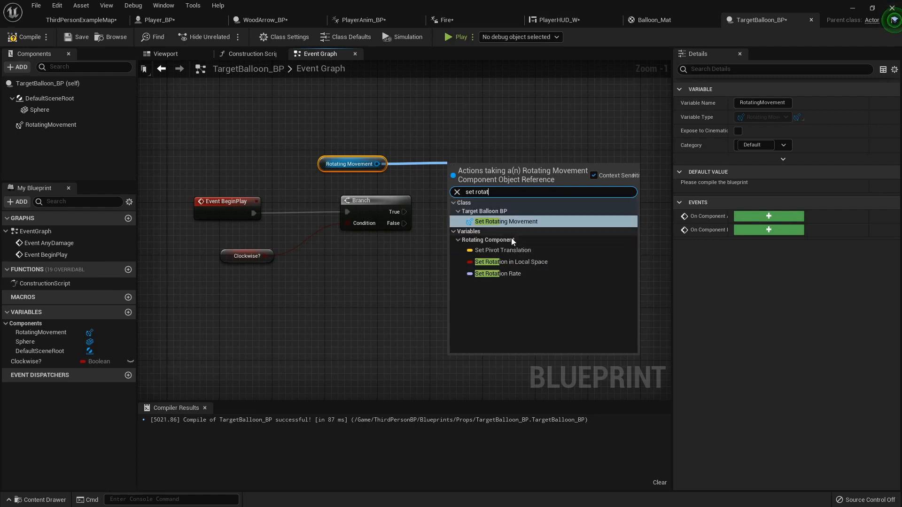
pyautogui.click(498, 274)
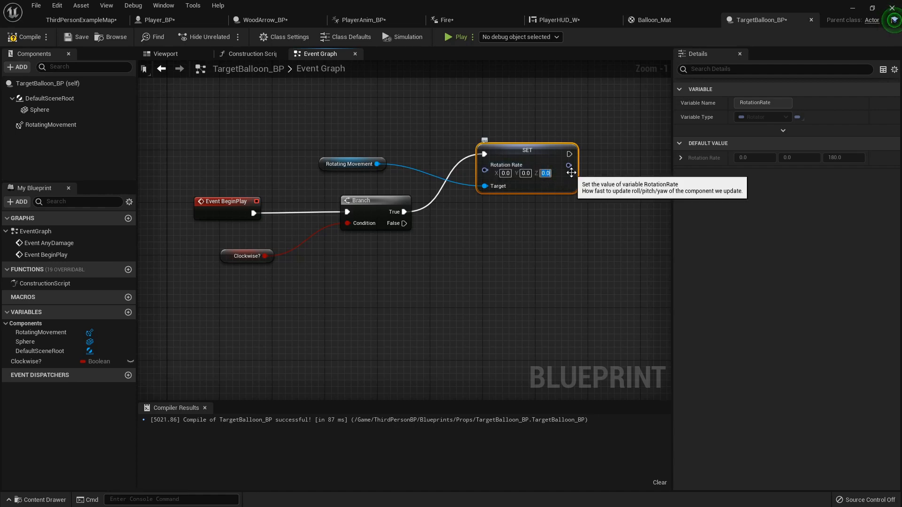
pyautogui.write('182')
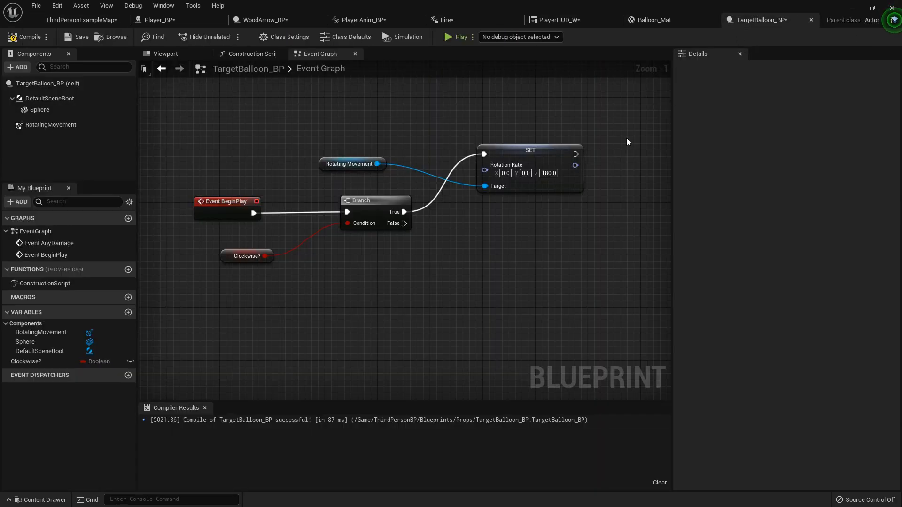
# Duplicate the setter on the False branch with Rotation Rate Z of -180
pyautogui.click(530, 150)
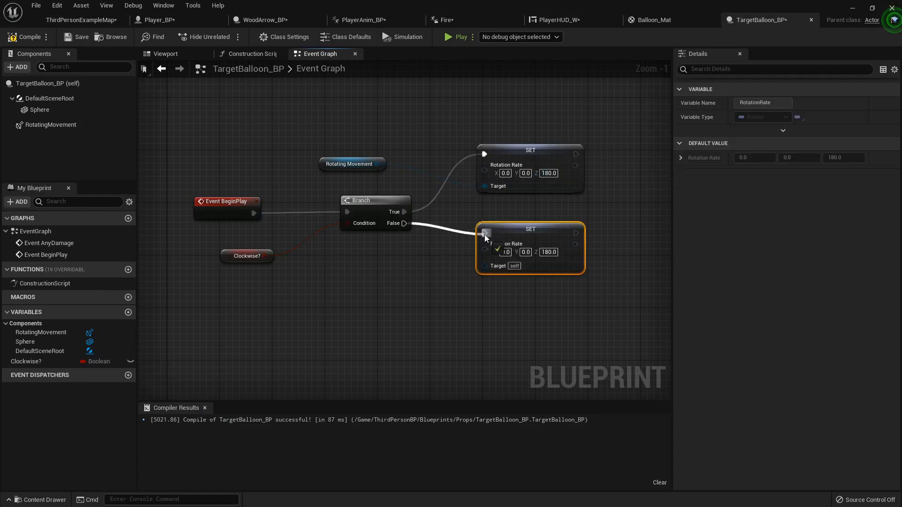
pyautogui.moveTo(378, 163); pyautogui.dragTo(487, 266)
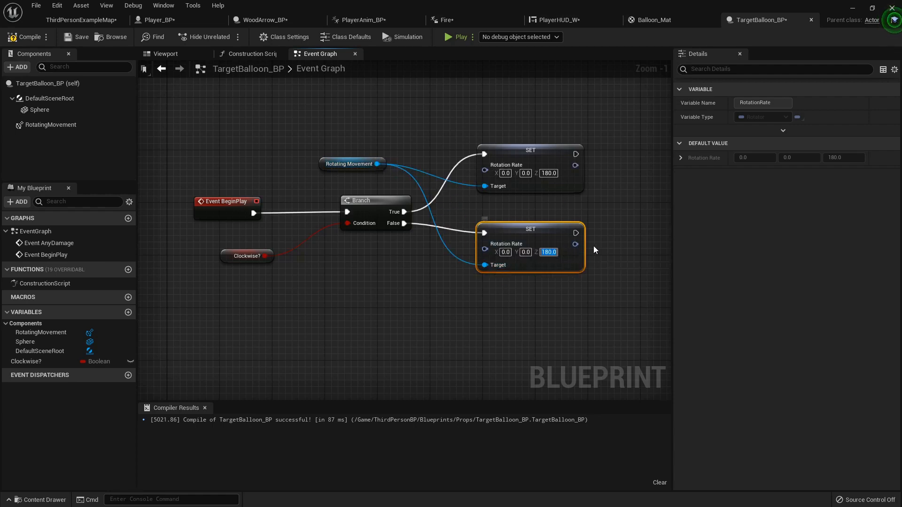
pyautogui.write('-18')
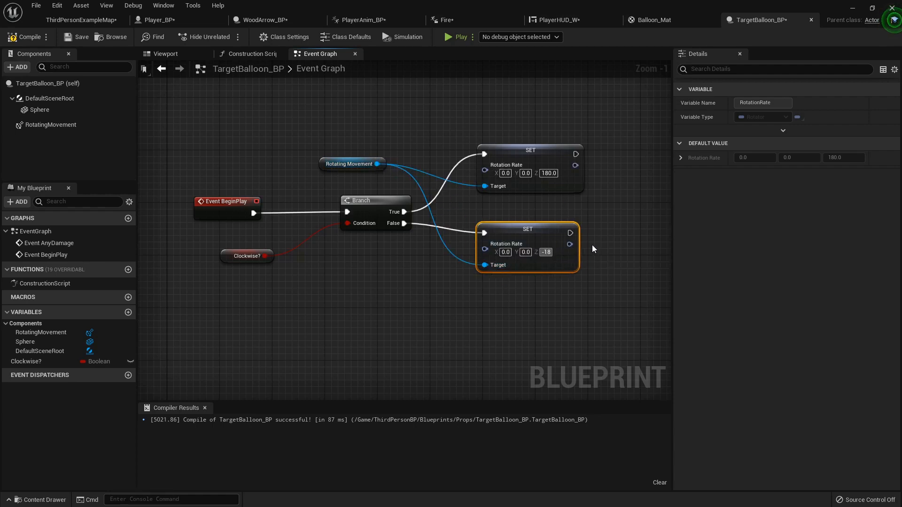
pyautogui.write('-180.0')
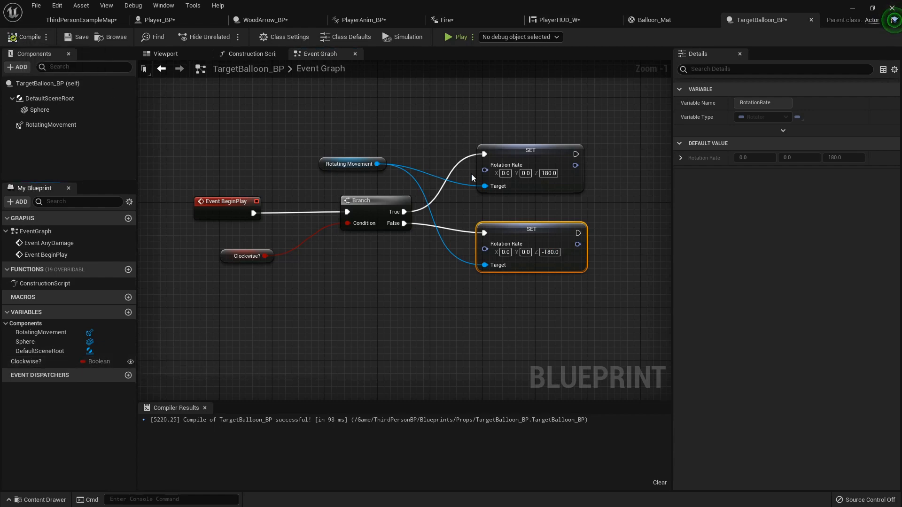
pyautogui.moveTo(131, 362)
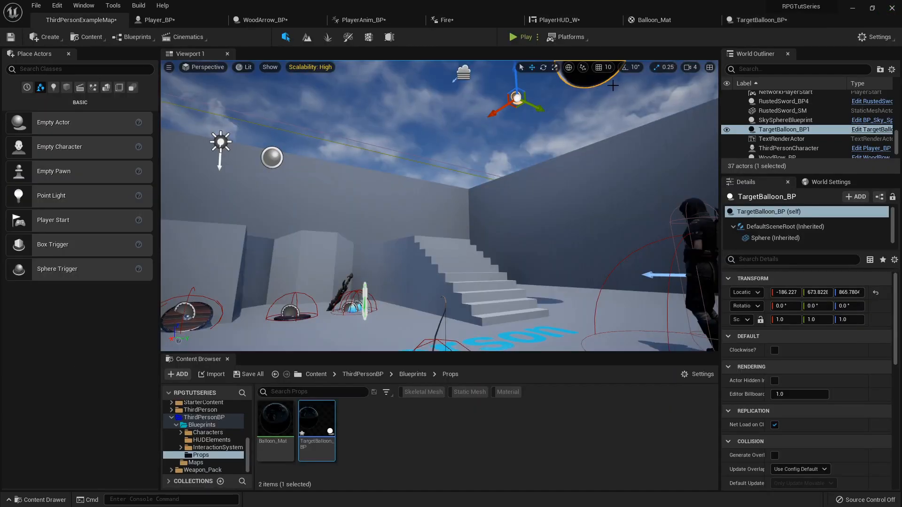
# Change the False setter's Rotation Rate Z to -45.0 and playtest the balloon spin
pyautogui.click(775, 350)
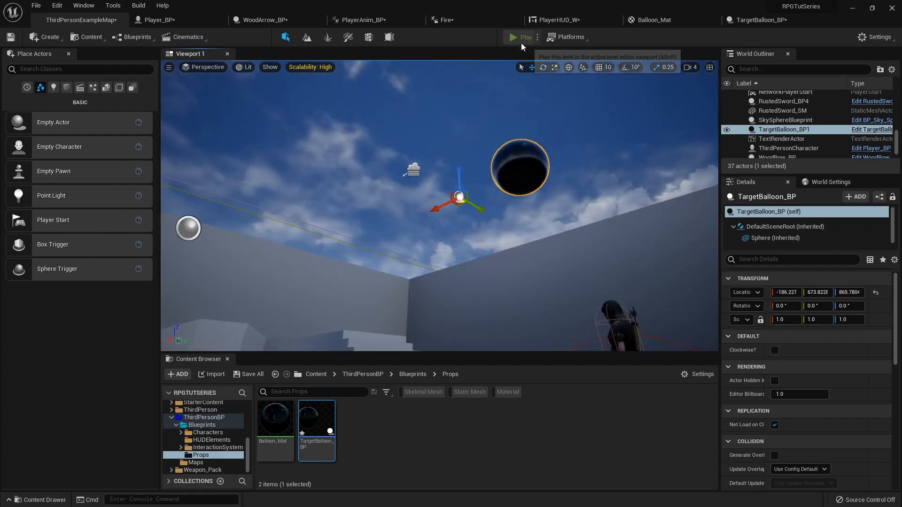
pyautogui.click(514, 37)
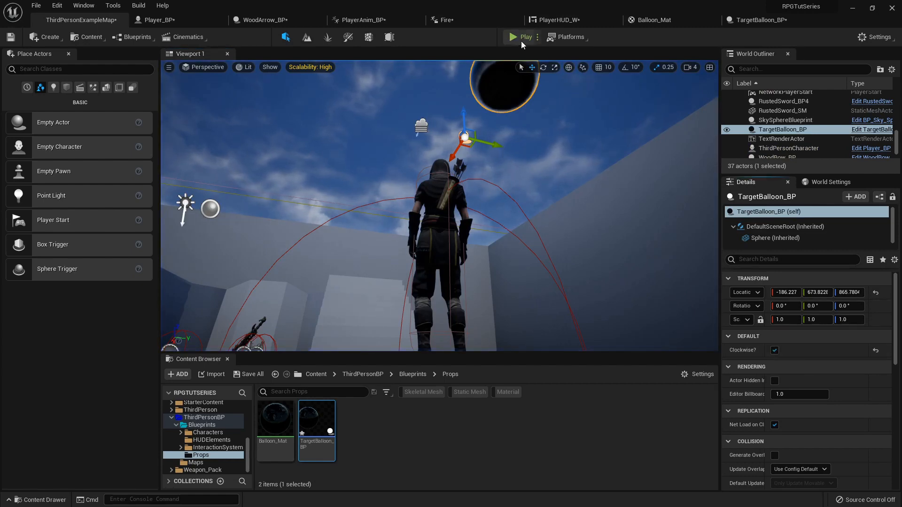
pyautogui.click(514, 36)
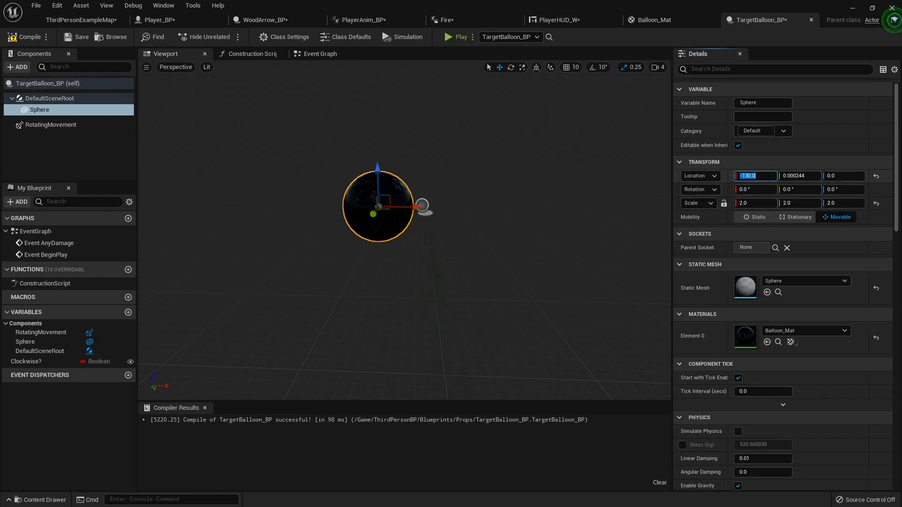
pyautogui.moveTo(545, 61)
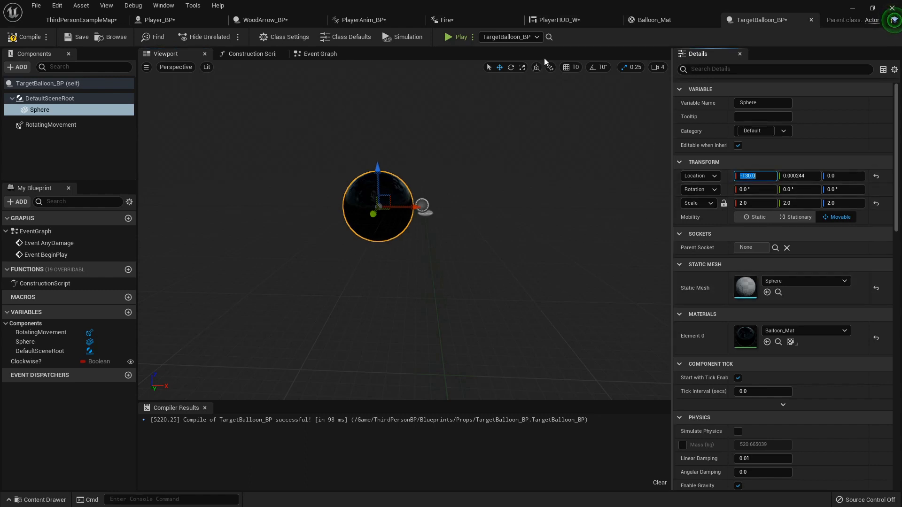
pyautogui.click(320, 54)
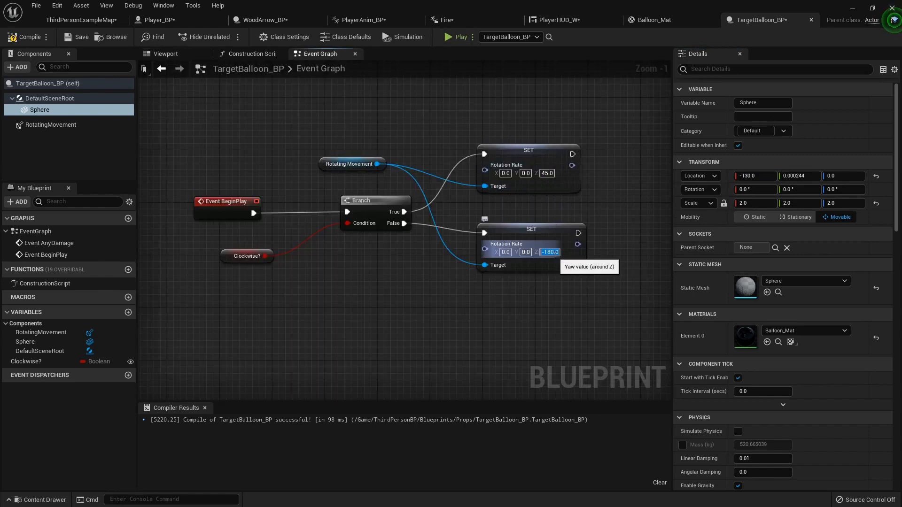
pyautogui.write('-45.0')
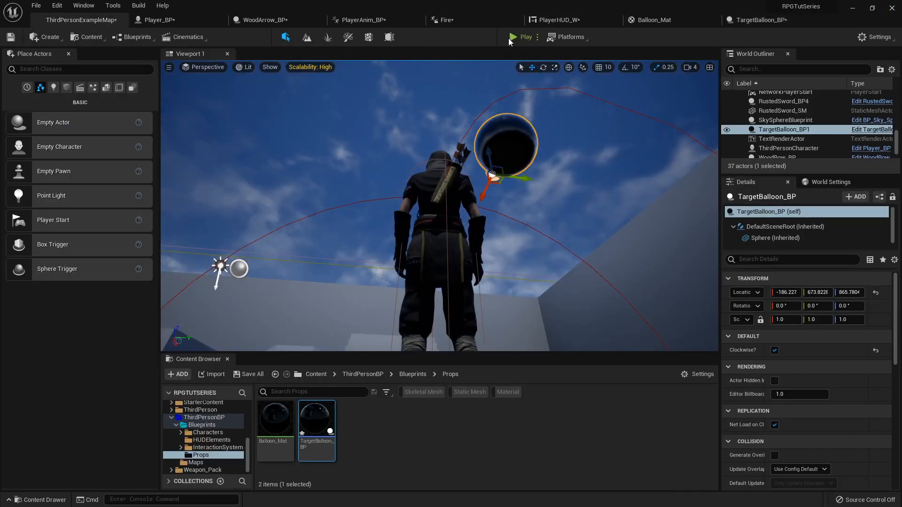
pyautogui.click(513, 37)
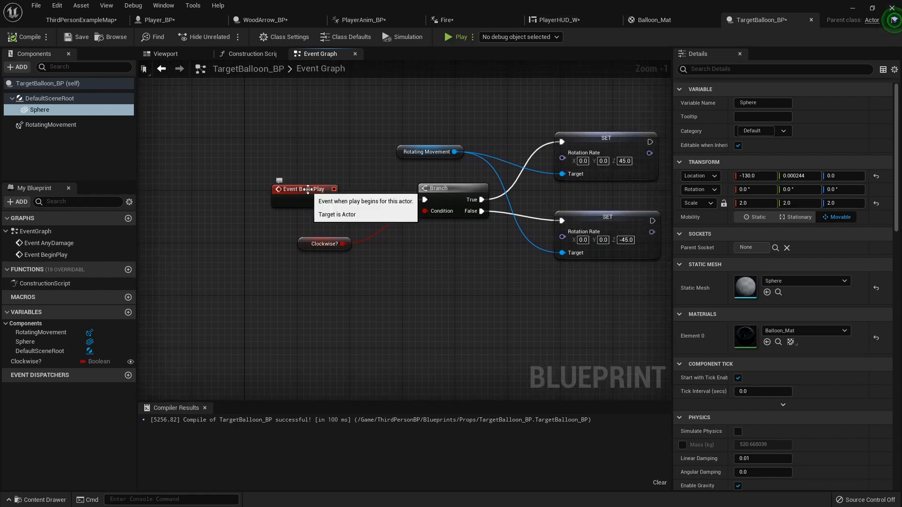
pyautogui.moveTo(362, 222)
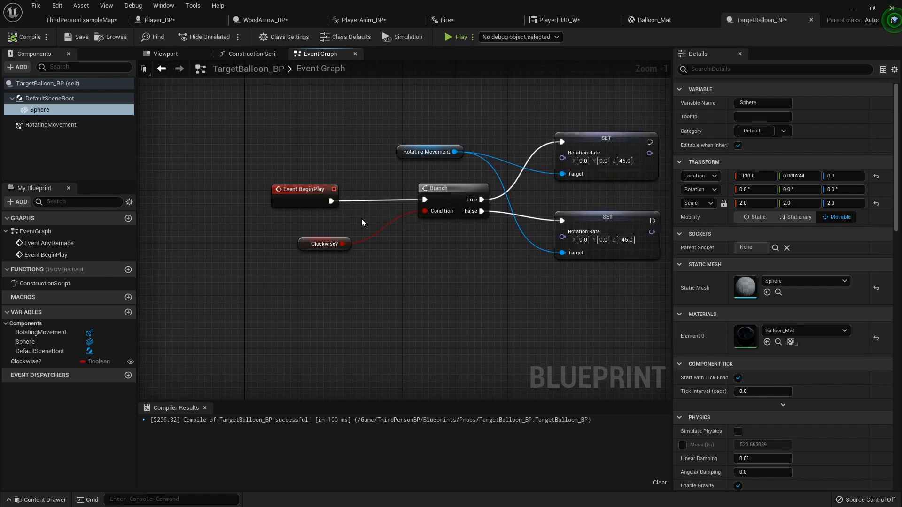
# Feed the Branch condition from a Random Integer in Range (max 100) tested as >= 35
pyautogui.click(324, 243)
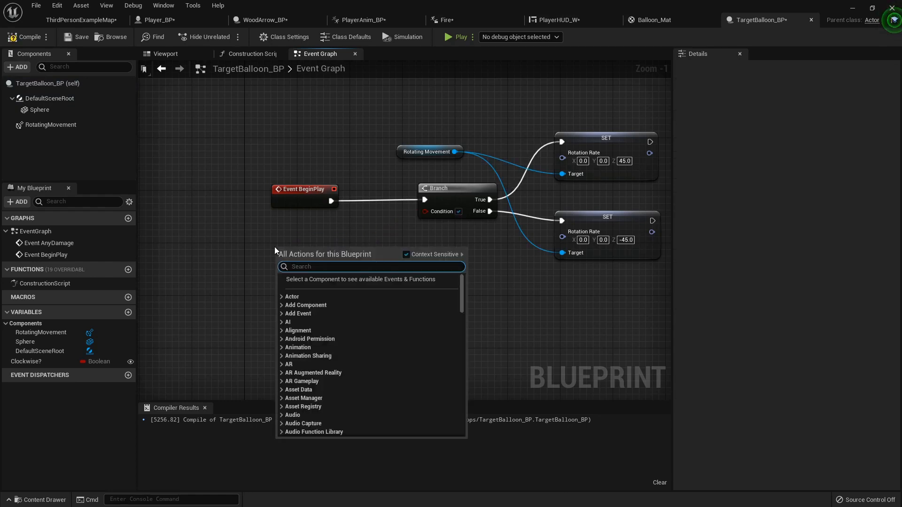
pyautogui.write('get random')
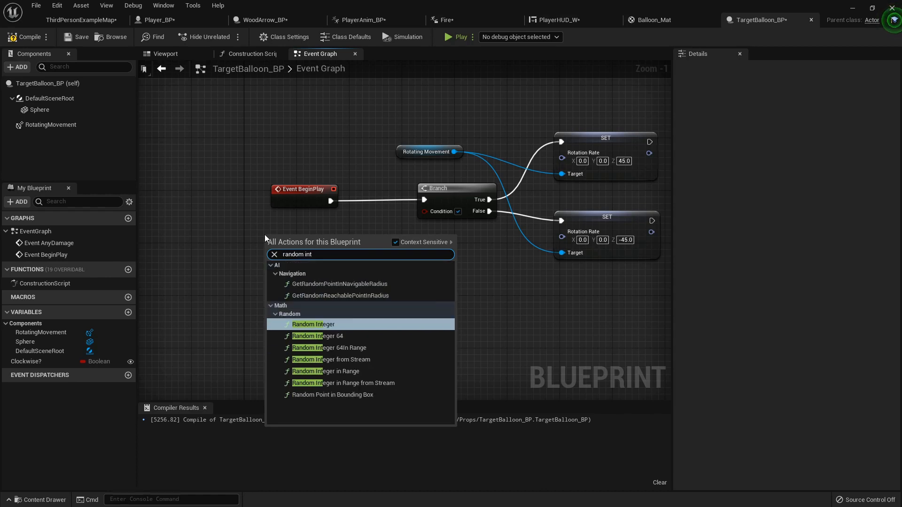
pyautogui.click(325, 372)
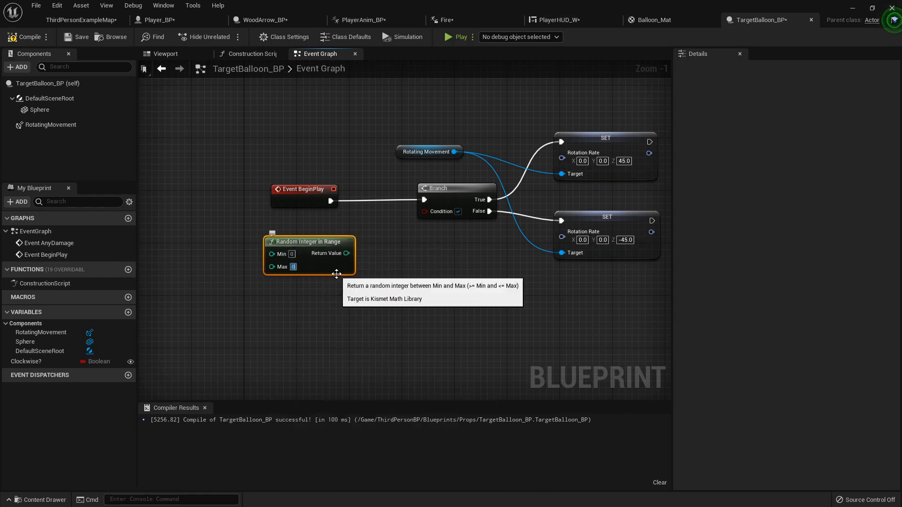
pyautogui.write('100')
pyautogui.write('35')
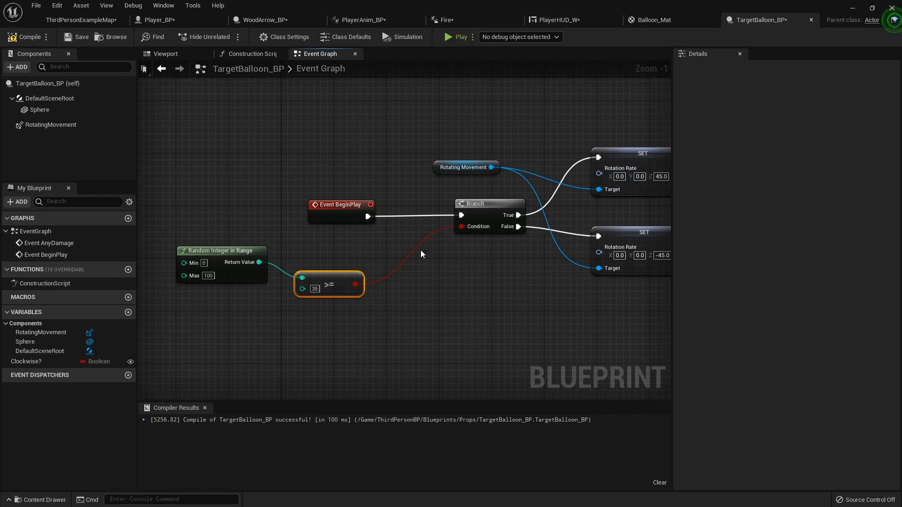
pyautogui.doubleClick(314, 285)
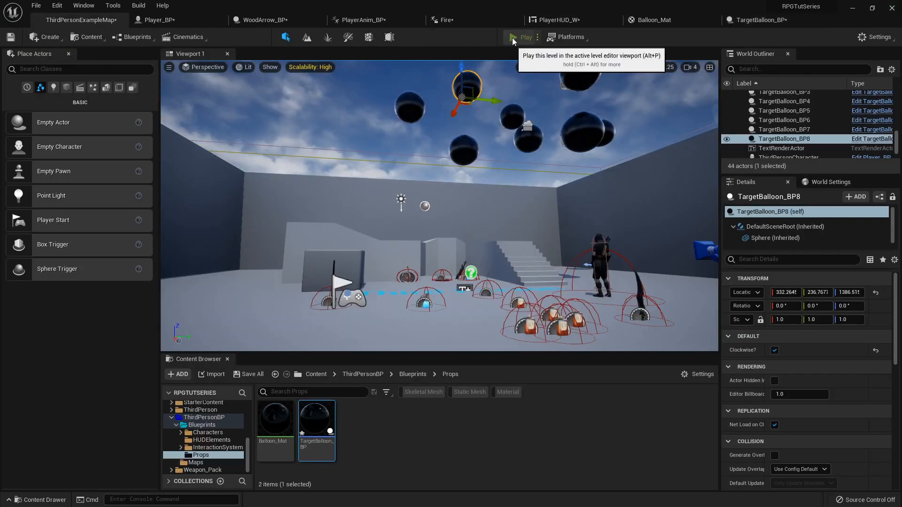
# Playtest the level with the scattered, randomly spinning balloons
pyautogui.click(514, 37)
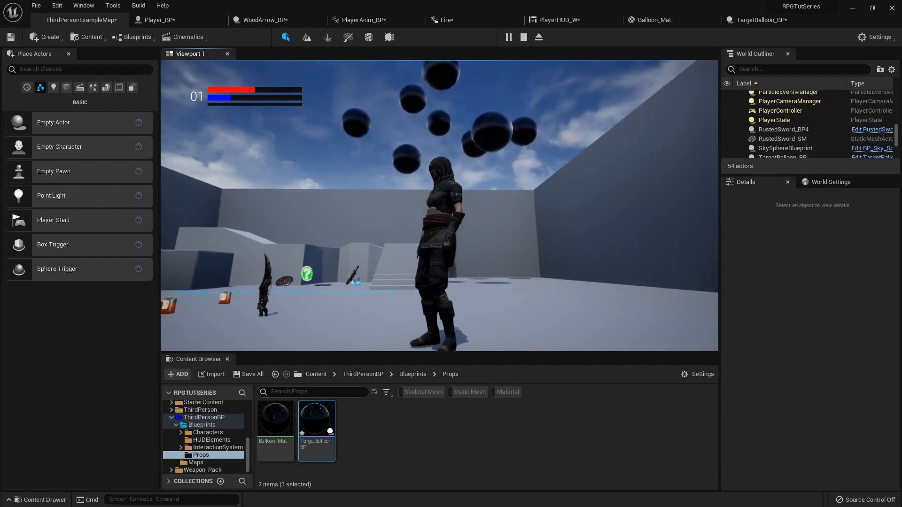
pyautogui.click(765, 19)
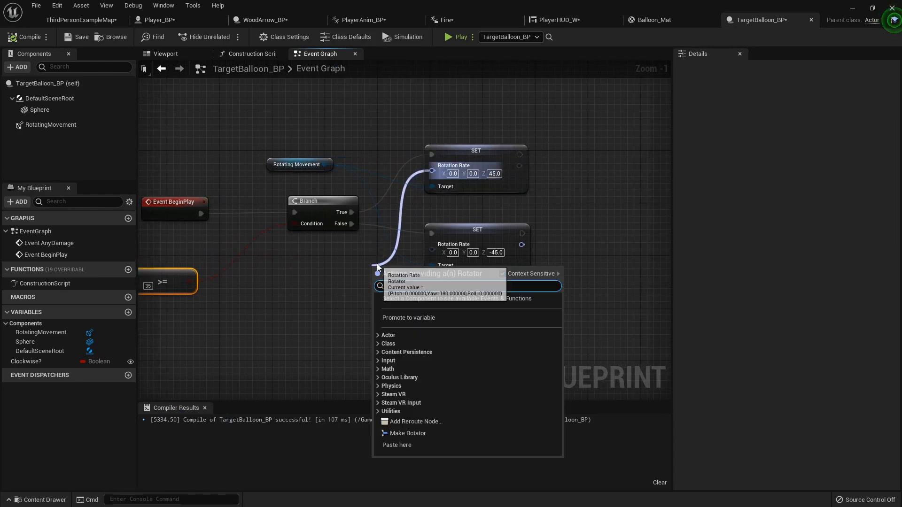
# Drive the first Rotation Rate with a Make Rotator whose yaw is a Random Float in Range 30–60
pyautogui.click(408, 433)
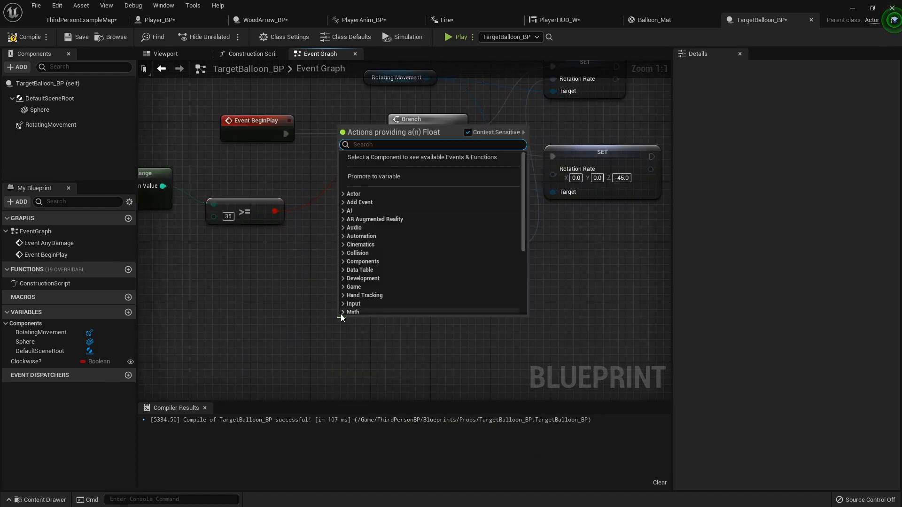
pyautogui.write('random float')
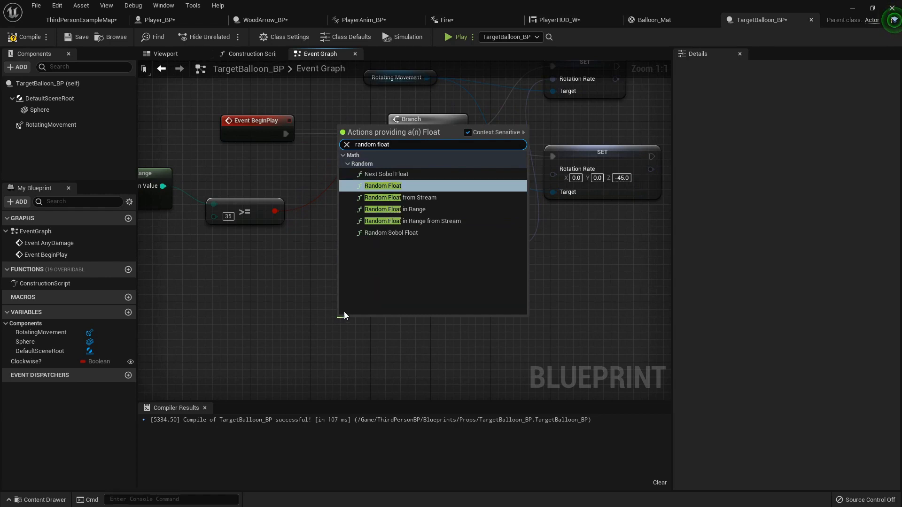
pyautogui.click(394, 209)
pyautogui.write('60')
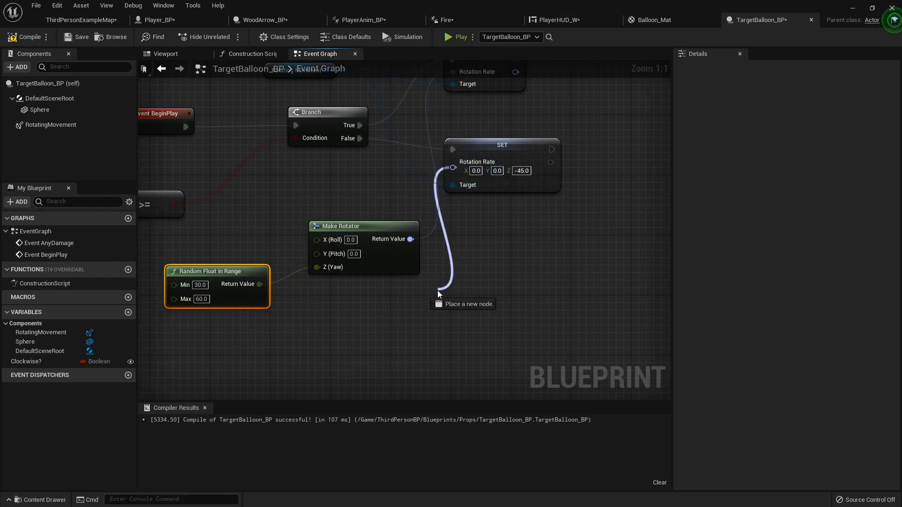
# Drive the second Rotation Rate with a Make Rotator whose yaw is random -30 to -60, then return to the level map
pyautogui.click(438, 293)
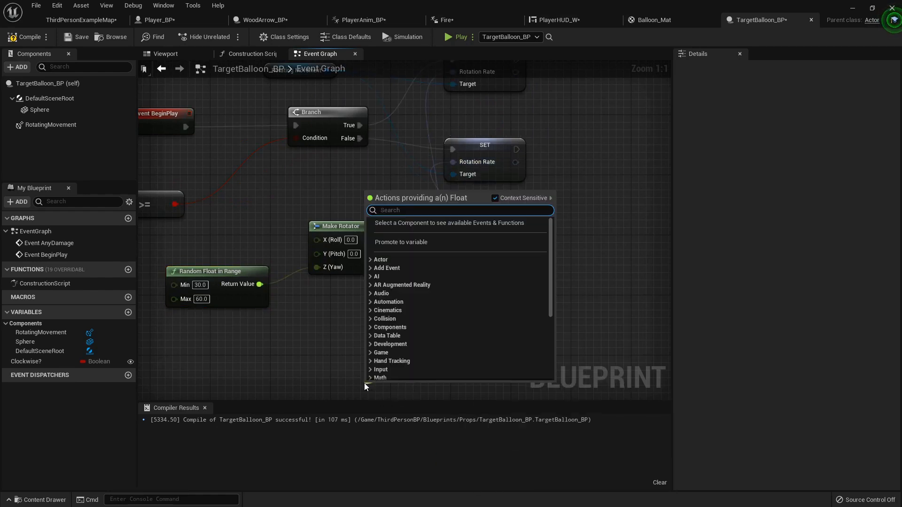
pyautogui.write('rand')
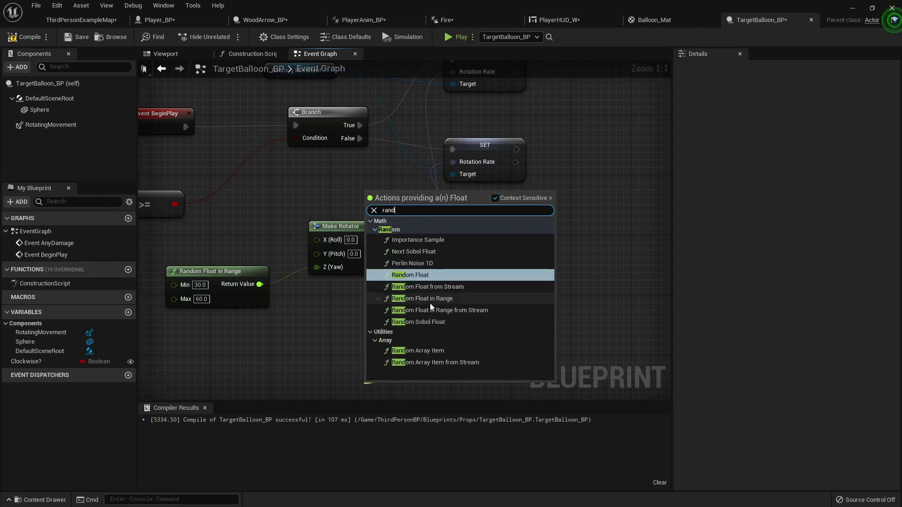
pyautogui.click(422, 298)
pyautogui.write('-60')
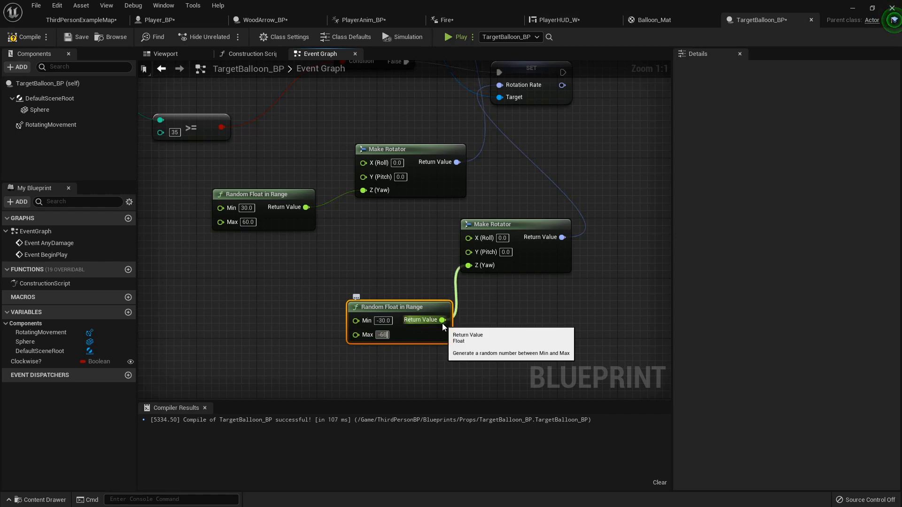
pyautogui.click(78, 20)
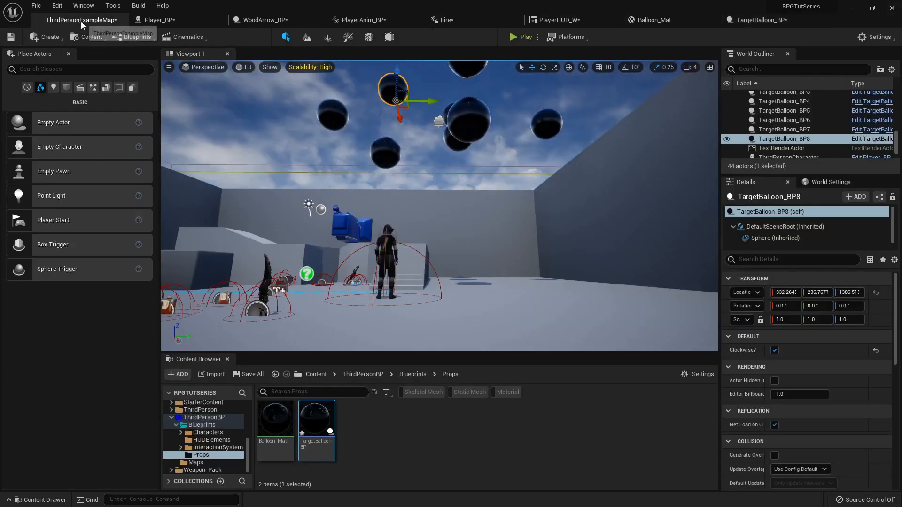
pyautogui.click(519, 37)
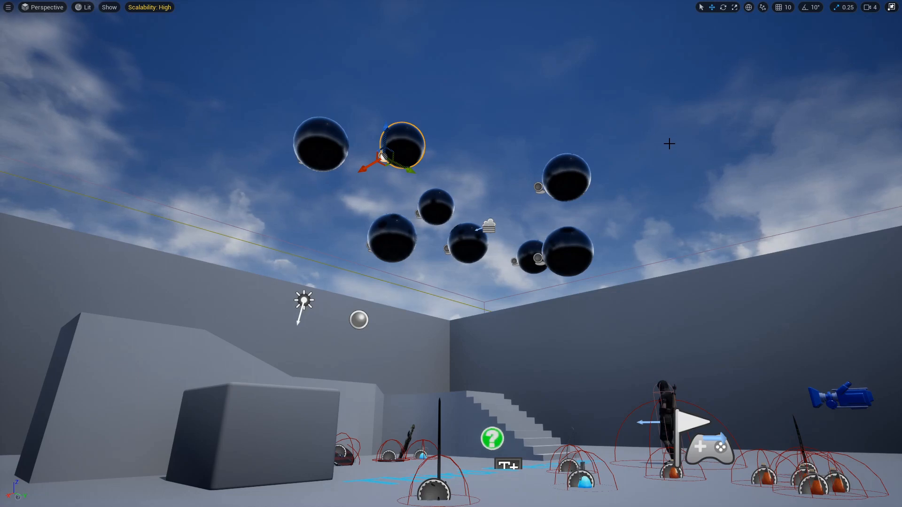
pyautogui.click(566, 175)
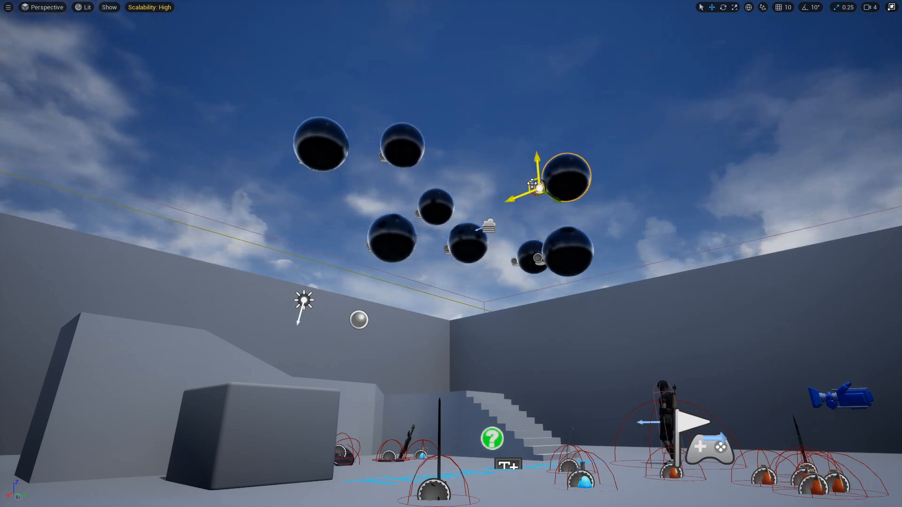